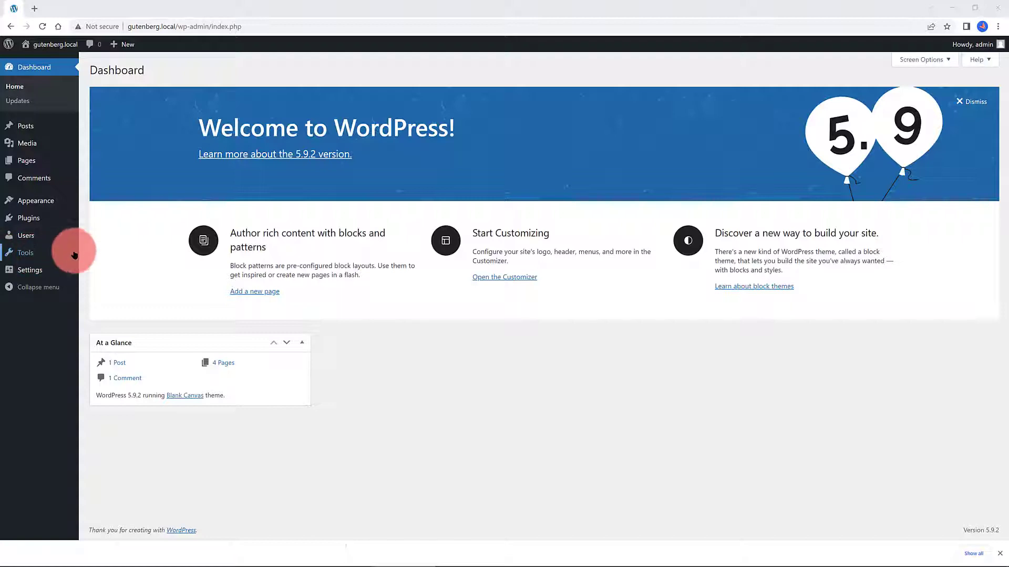
# Look over the installed themes and the installed plugins lists.
pyautogui.click(36, 200)
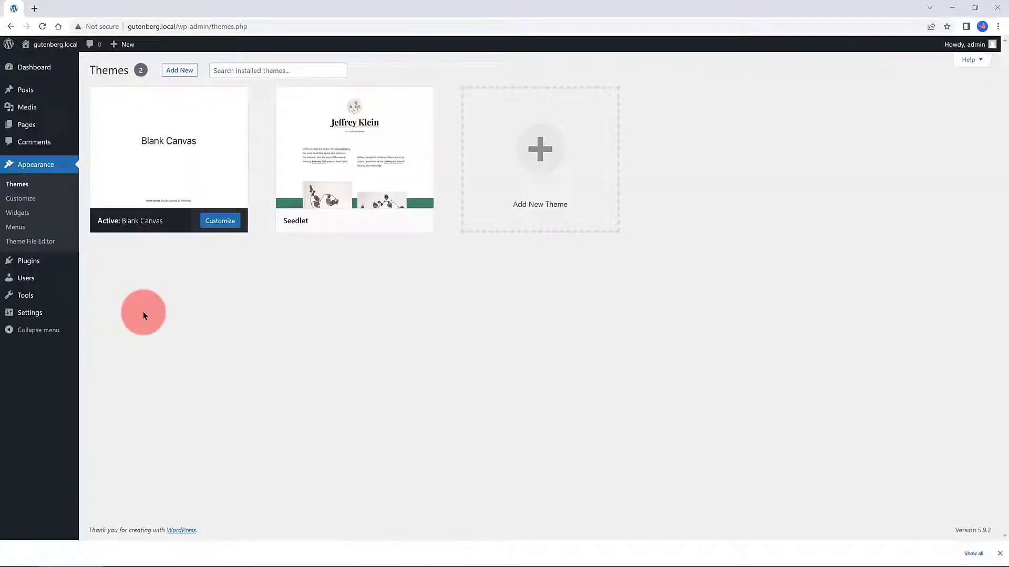
pyautogui.moveTo(156, 210)
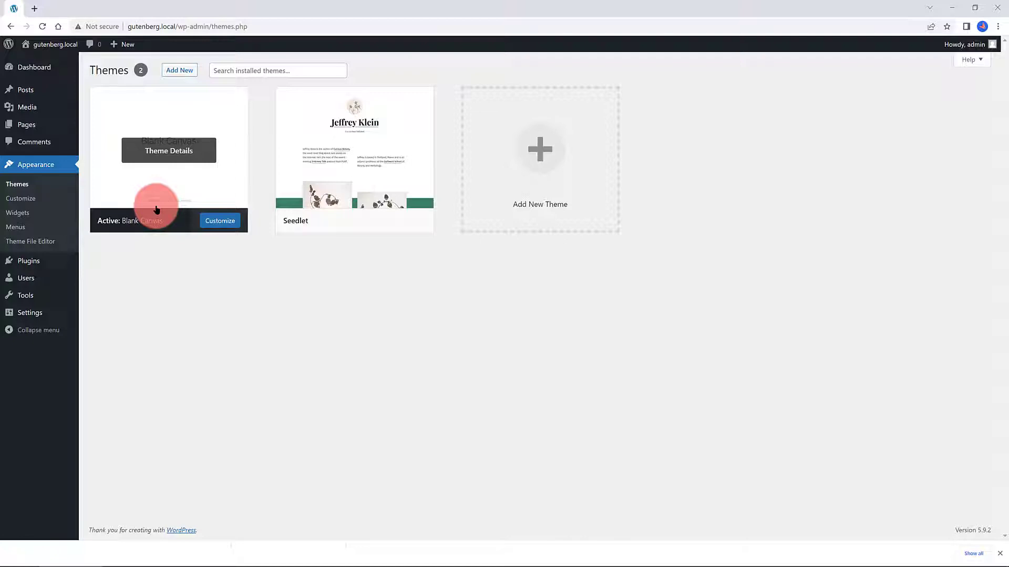
pyautogui.moveTo(75, 250)
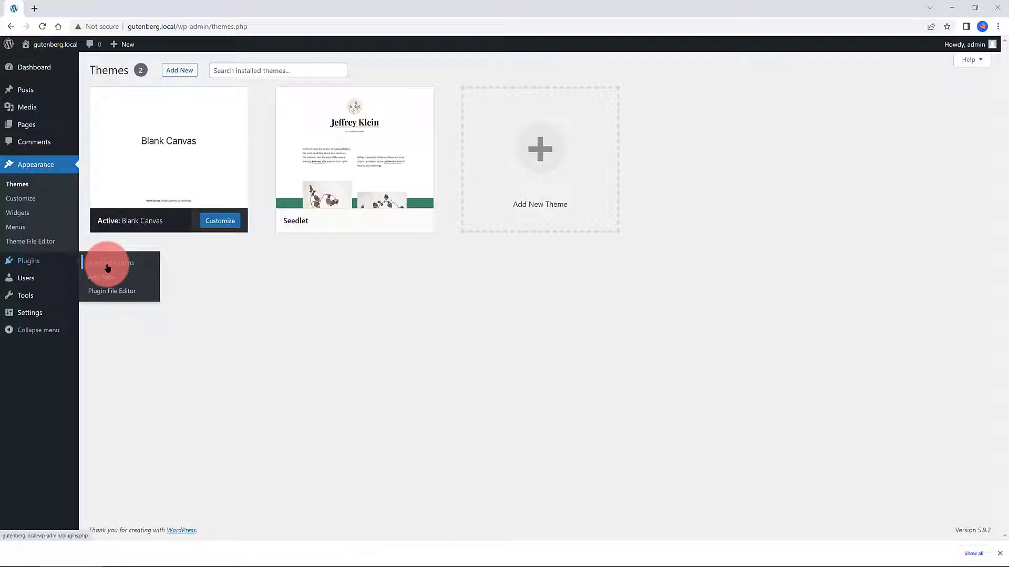
pyautogui.click(106, 263)
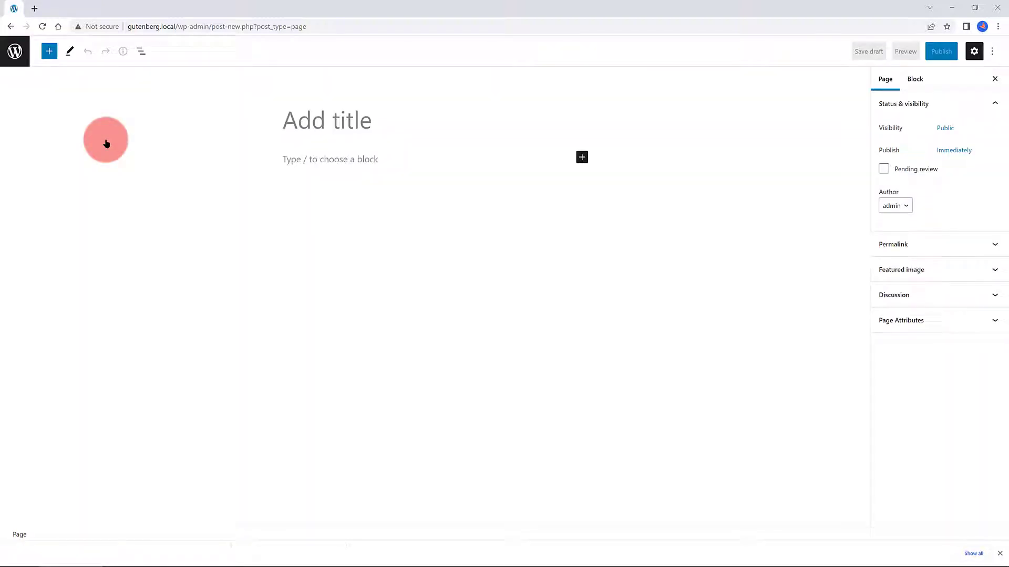
# Publish the page 'Single Product Sales Page' and insert the Blank Canvas Invitation pattern.
pyautogui.write('Single Product Sales Page')
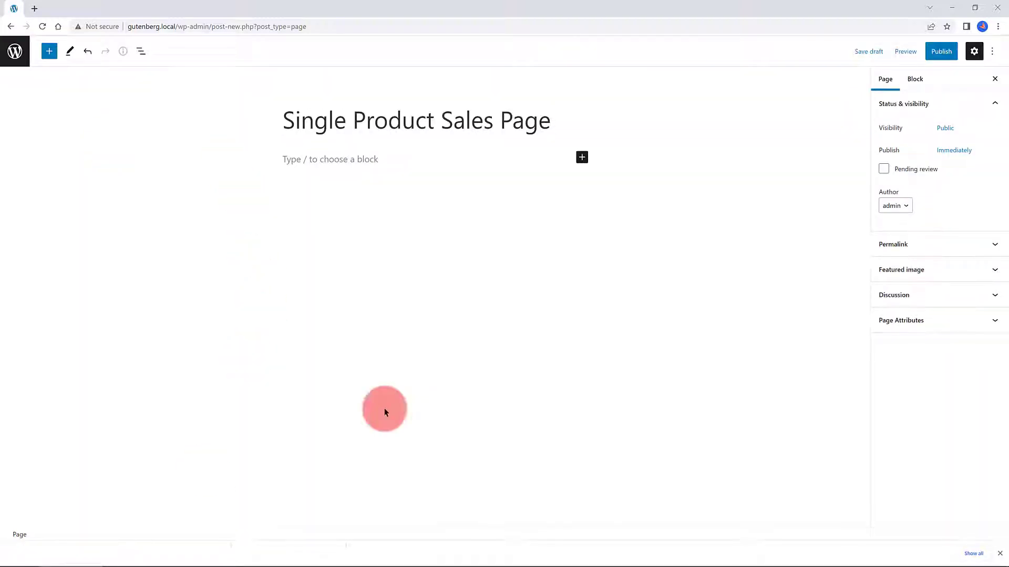
pyautogui.click(941, 51)
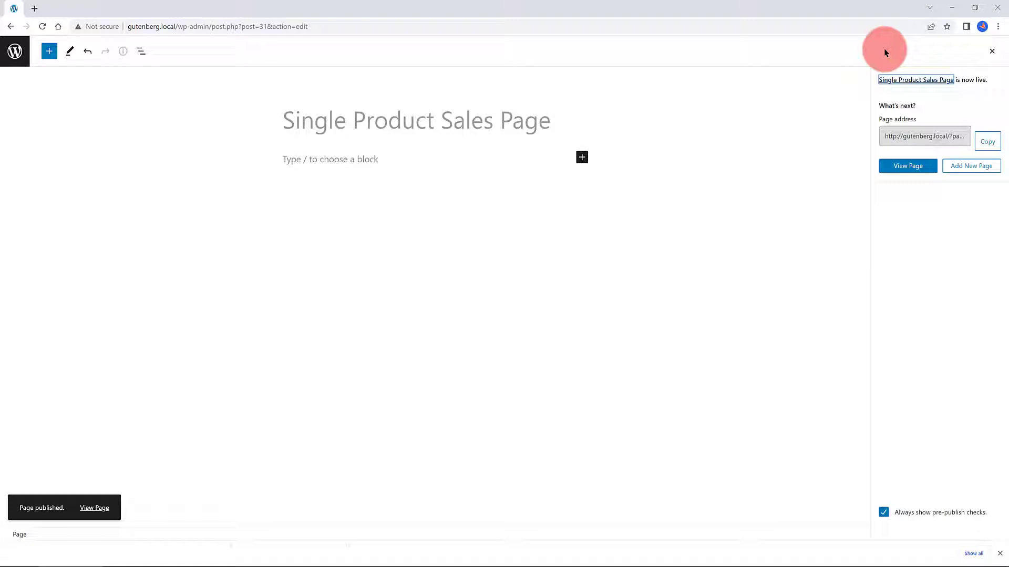
pyautogui.click(49, 52)
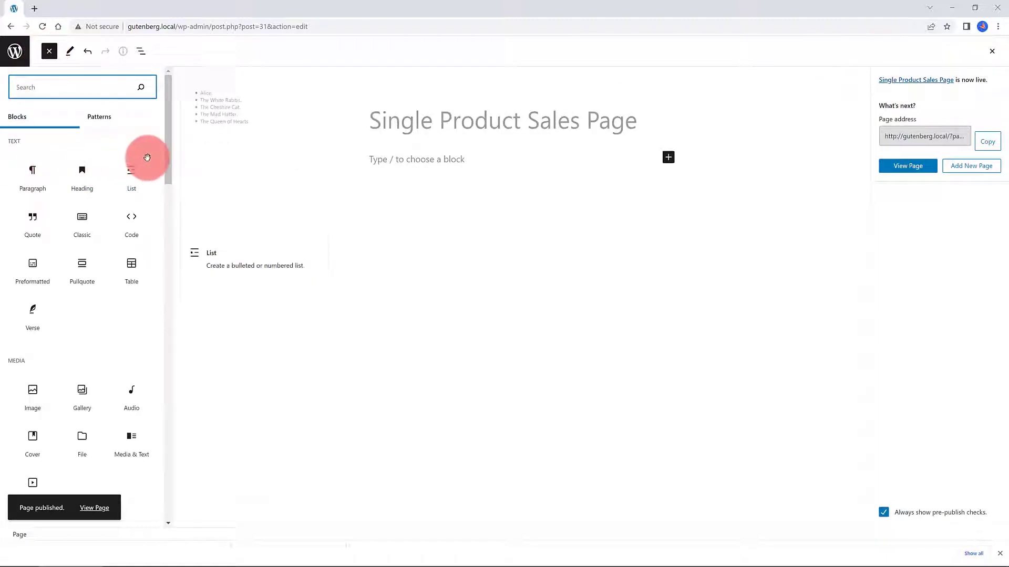
pyautogui.click(99, 116)
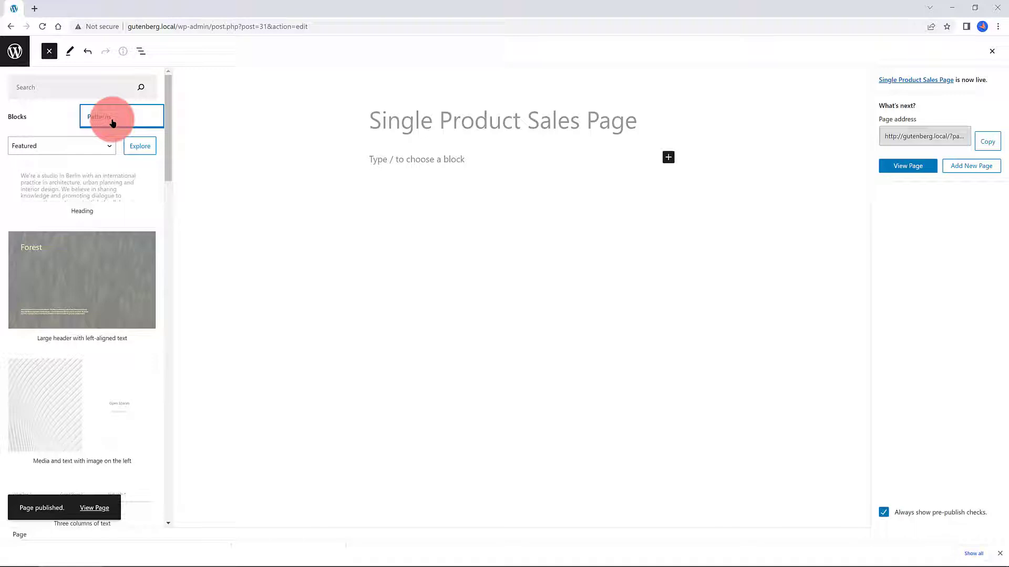
pyautogui.click(61, 145)
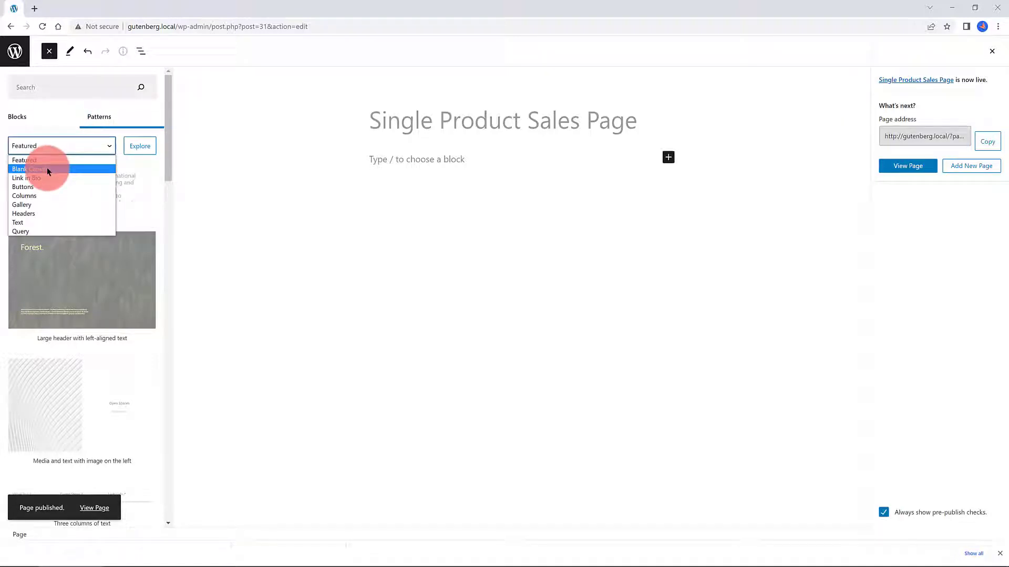
pyautogui.click(38, 168)
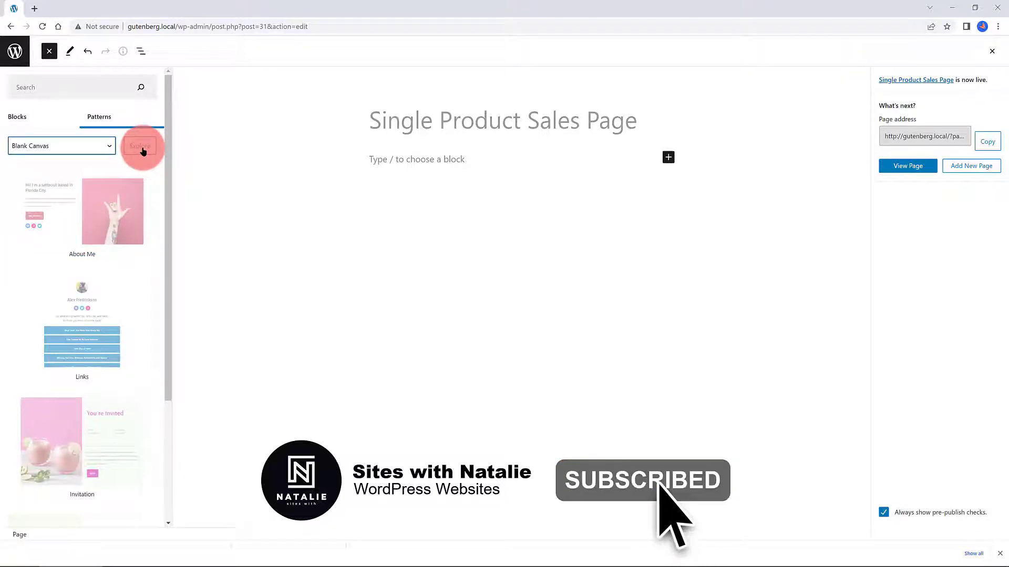
pyautogui.click(140, 145)
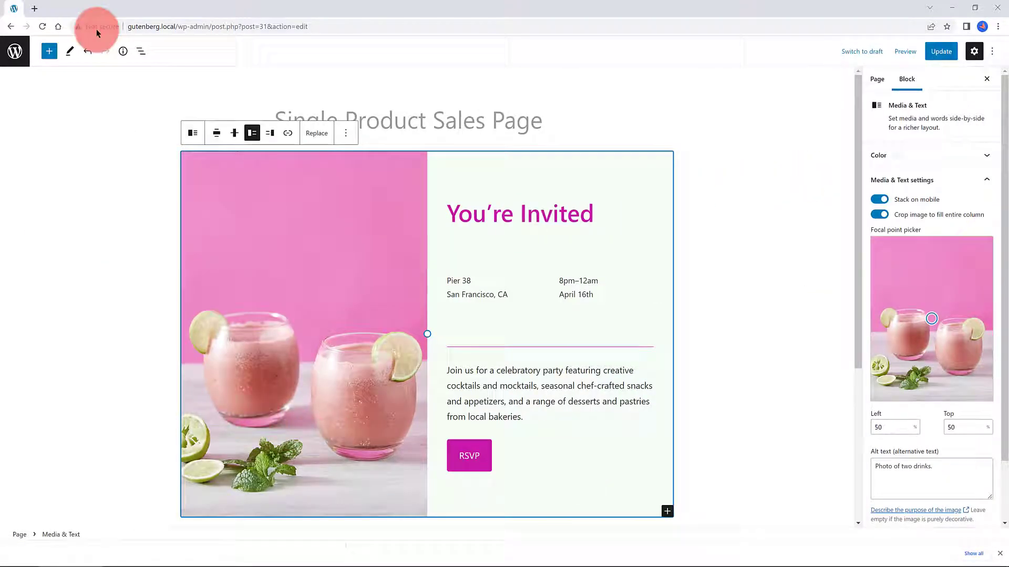
# Rename the heading to Tomato Juice and add a 25 Dollars price and shipping paragraph.
pyautogui.click(140, 51)
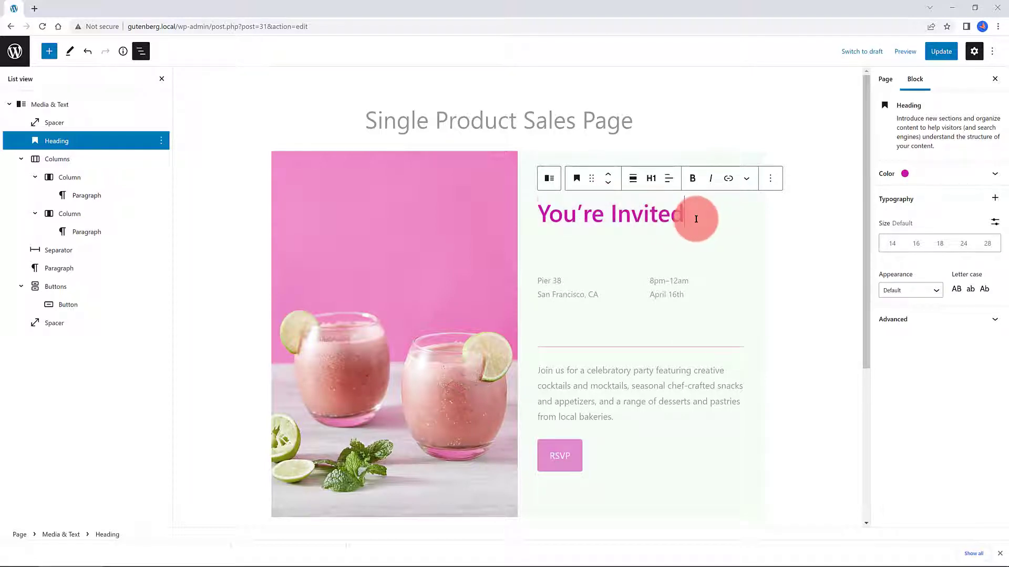
pyautogui.click(693, 178)
pyautogui.write('Tomato Juice')
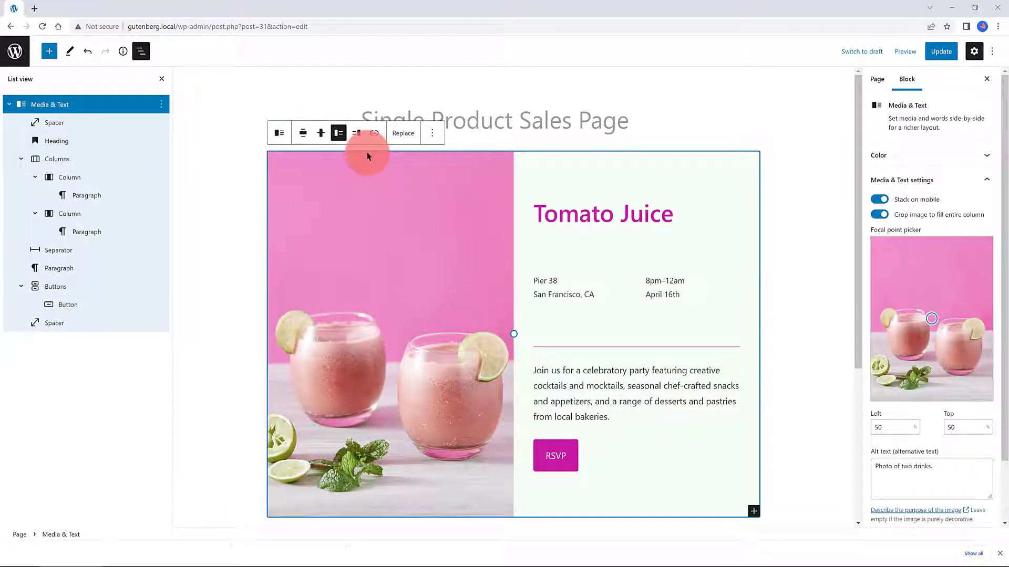
pyautogui.click(356, 133)
pyautogui.write('Price:')
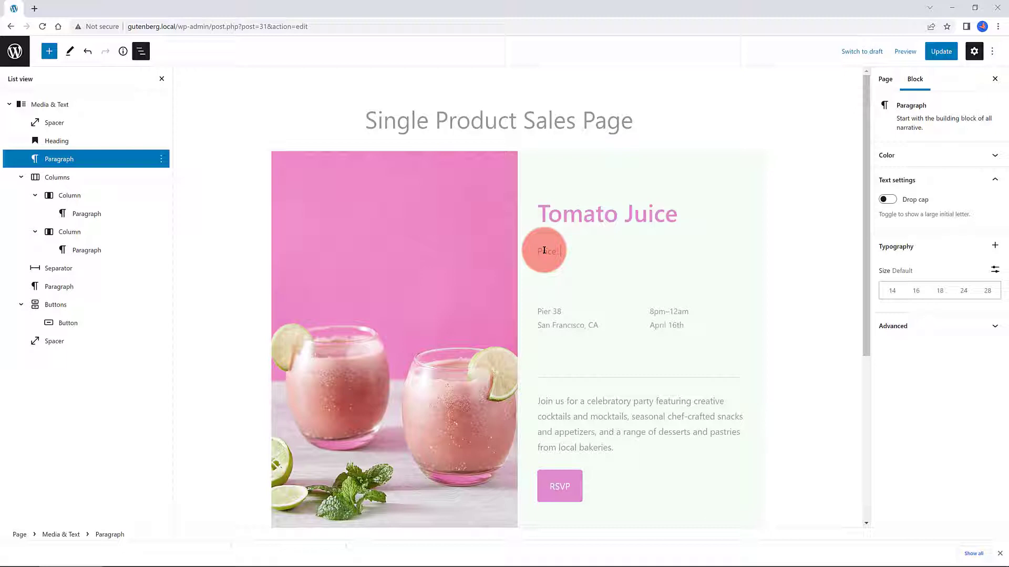
pyautogui.write('25 D')
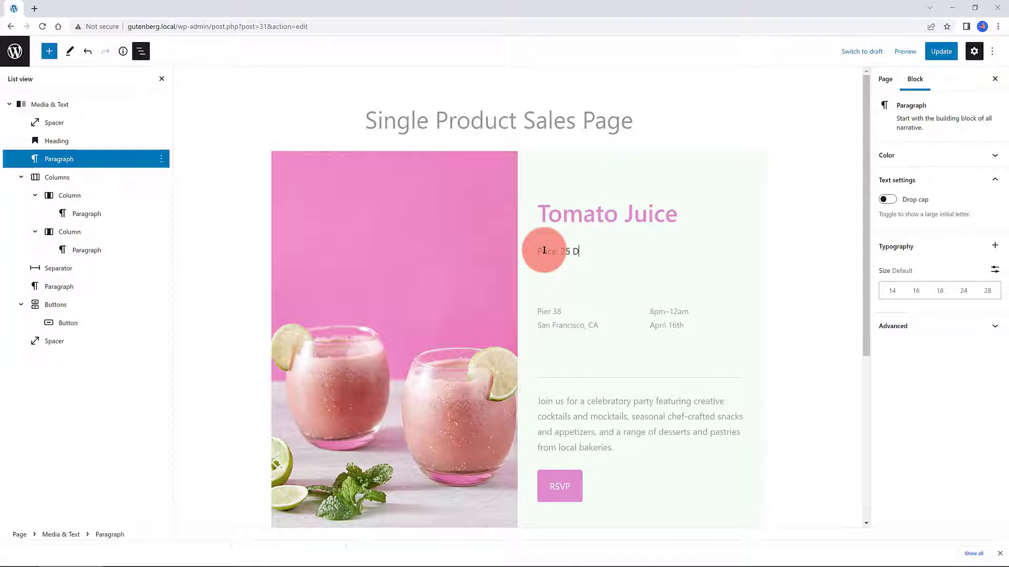
pyautogui.write('ollars')
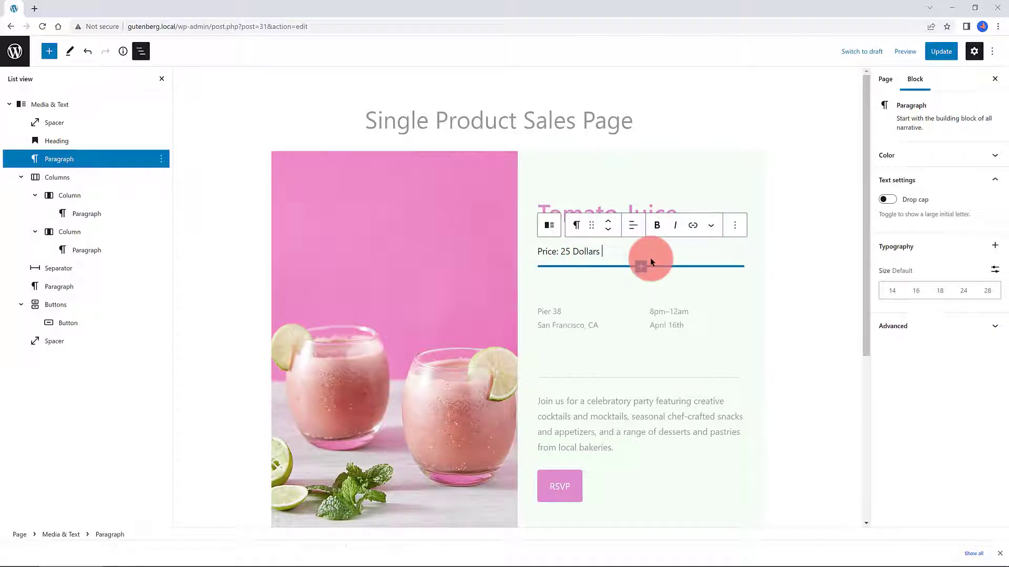
pyautogui.write('Shippi')
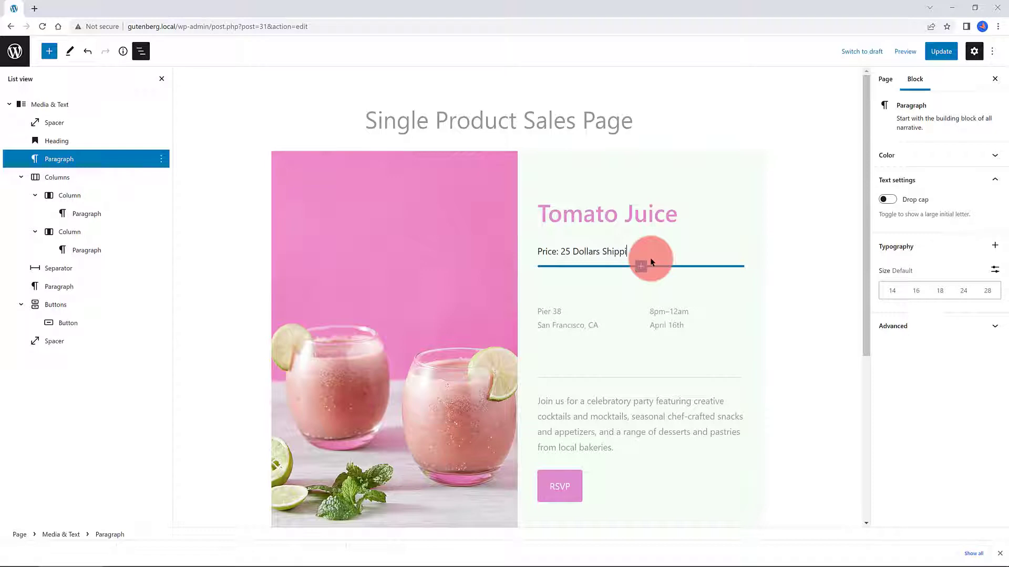
pyautogui.click(625, 251)
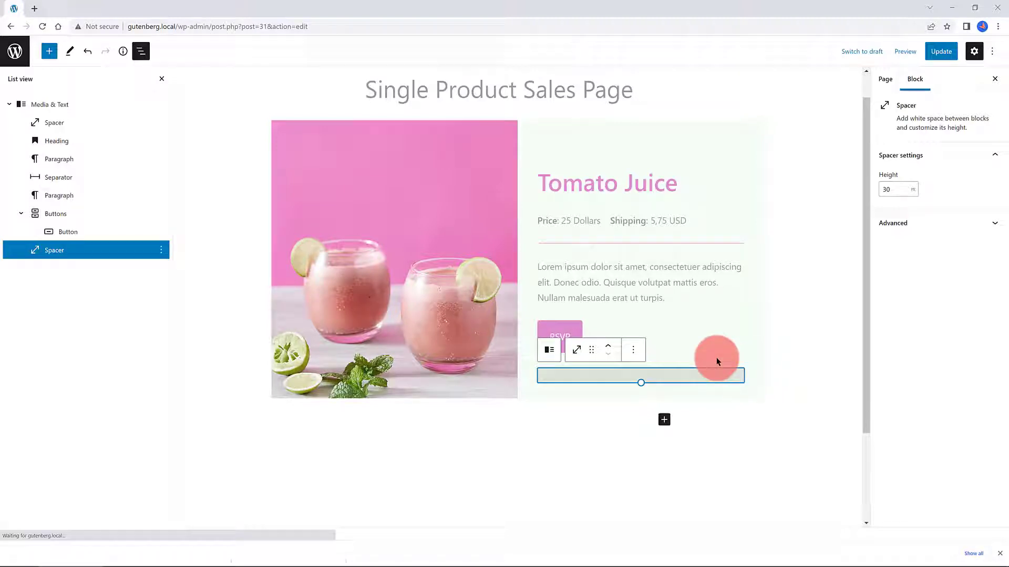
# Add YouTube, Twitter and Facebook icons to the social icons group.
pyautogui.click(664, 420)
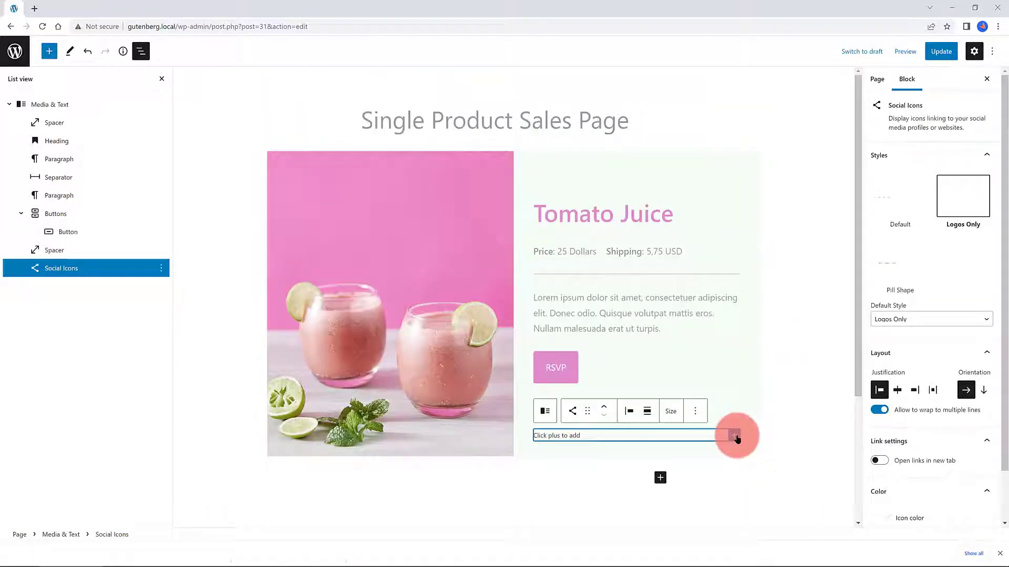
pyautogui.click(732, 435)
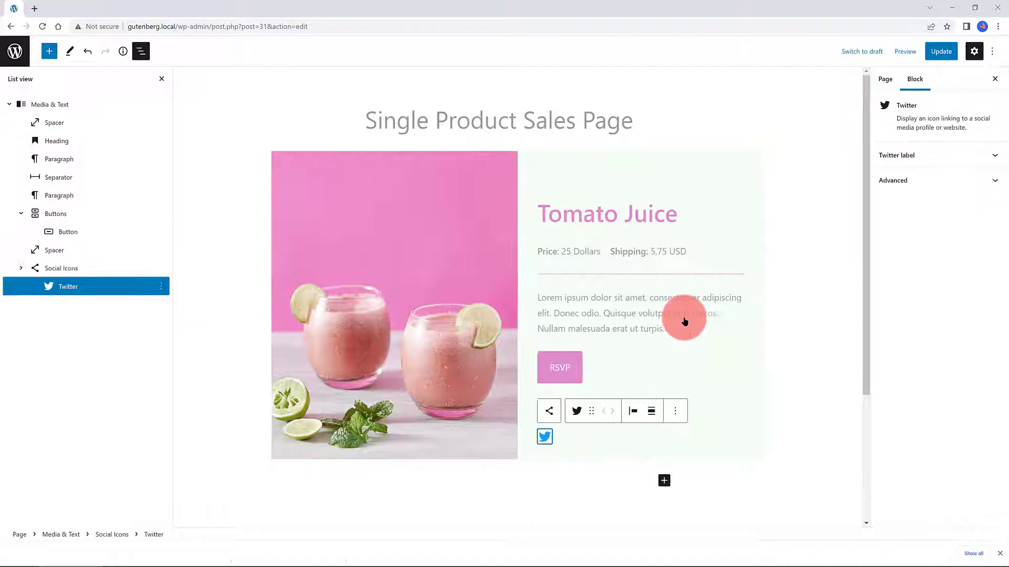
pyautogui.click(61, 269)
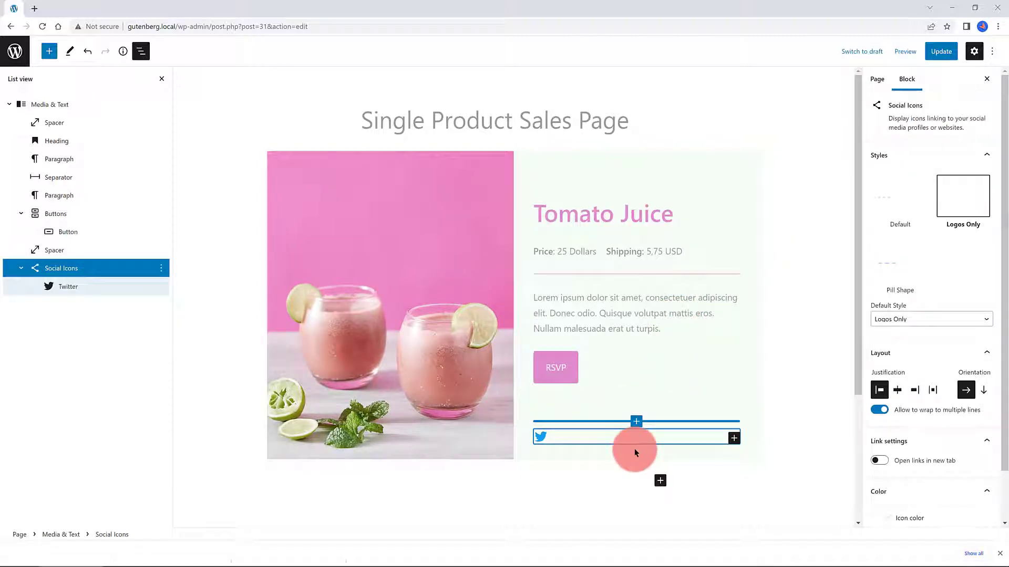
pyautogui.click(734, 438)
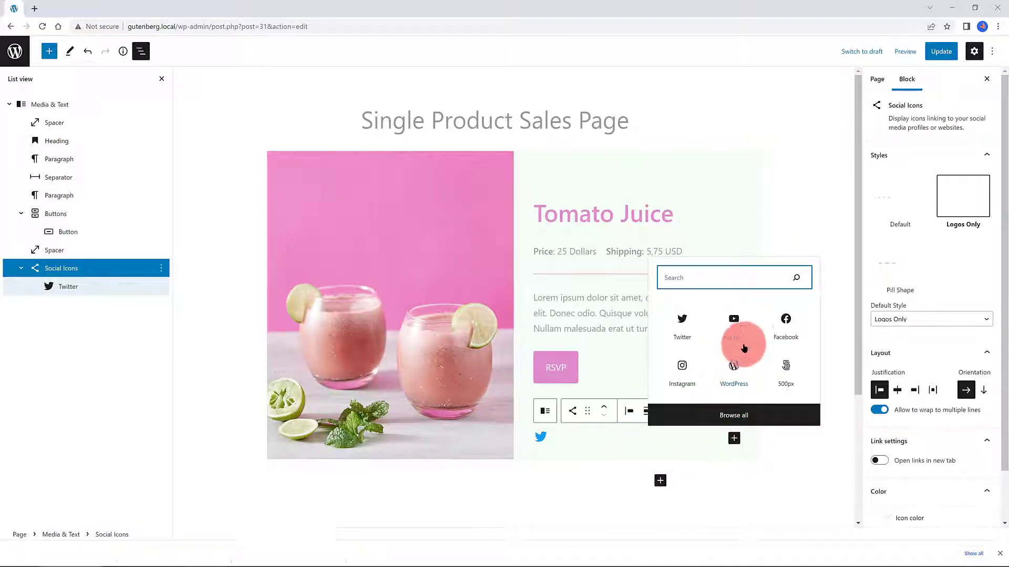
pyautogui.click(733, 328)
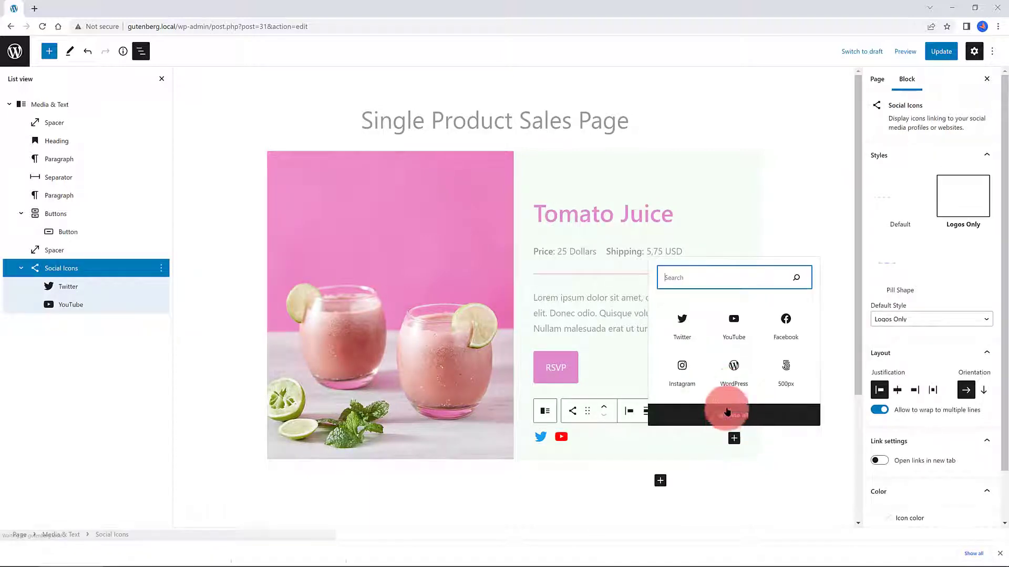
pyautogui.click(785, 328)
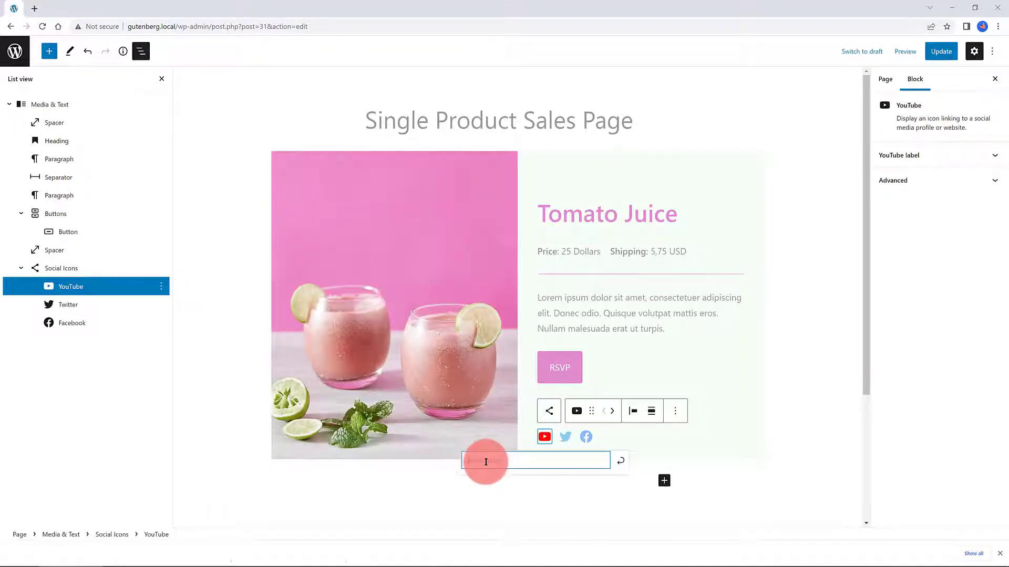
# Enter link addresses for the YouTube, Twitter and Facebook social icons.
pyautogui.write('sasfgsdgfsdg')
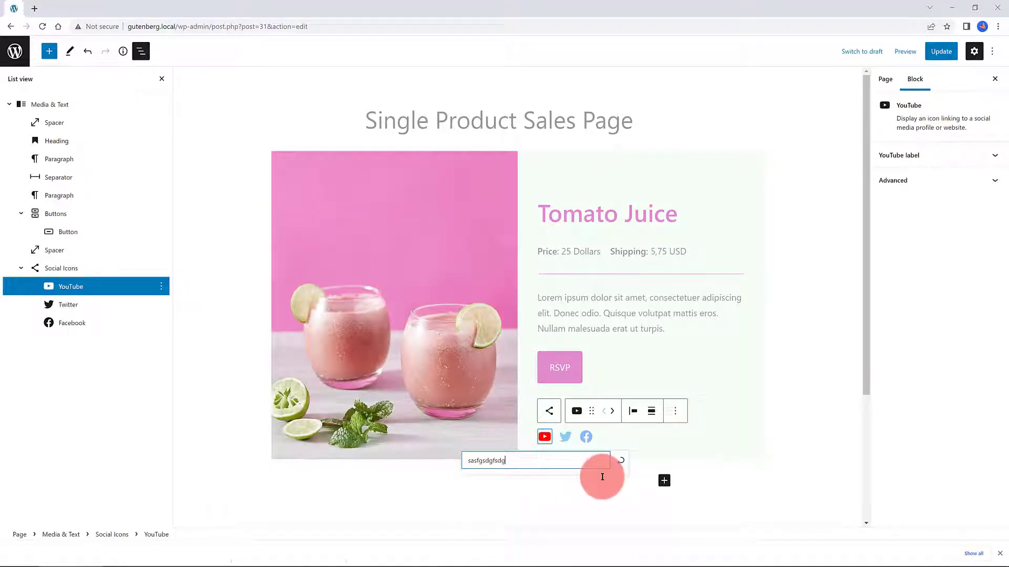
pyautogui.click(565, 438)
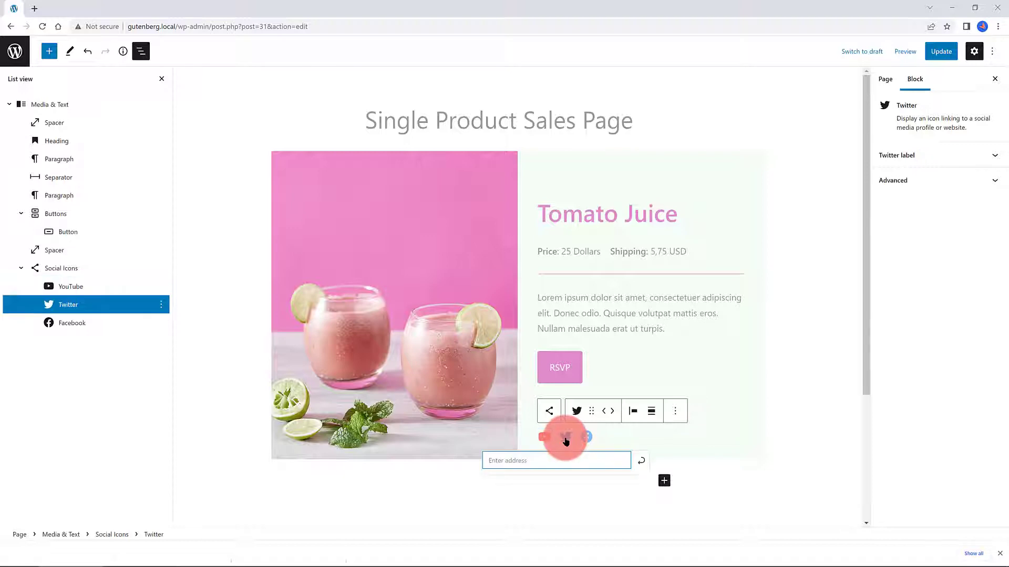
pyautogui.write('rtyrwwfh')
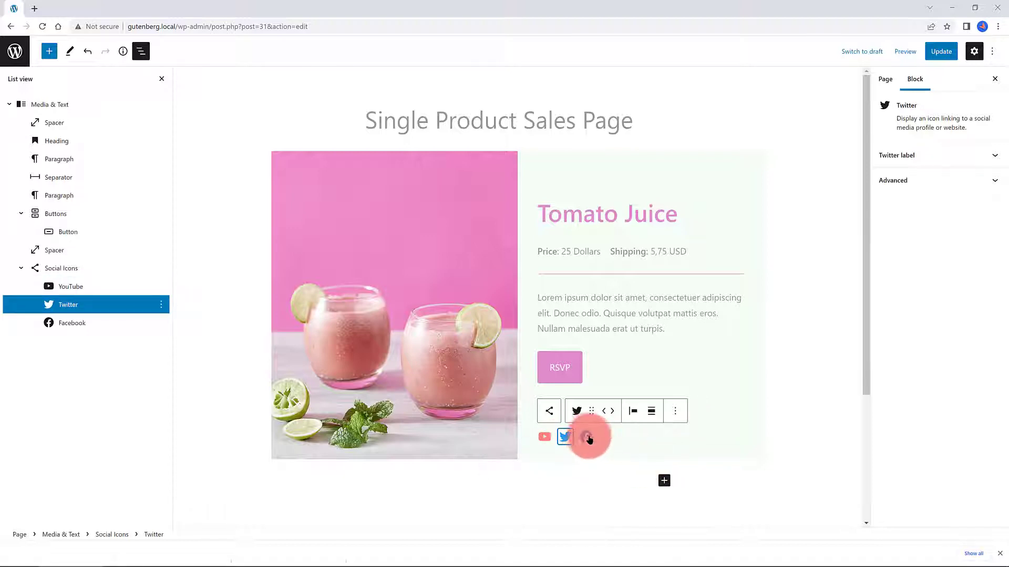
pyautogui.click(587, 438)
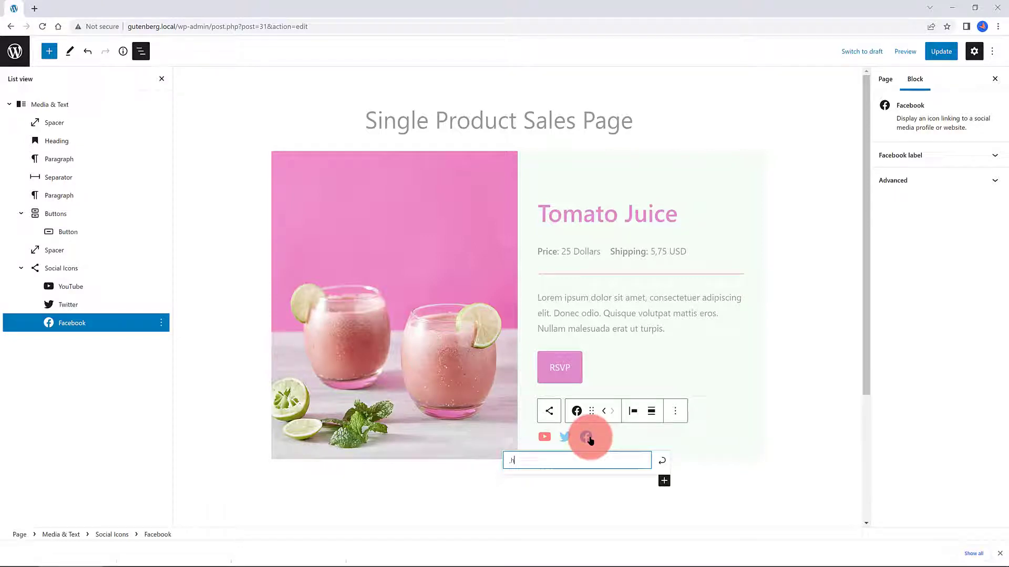
pyautogui.click(50, 104)
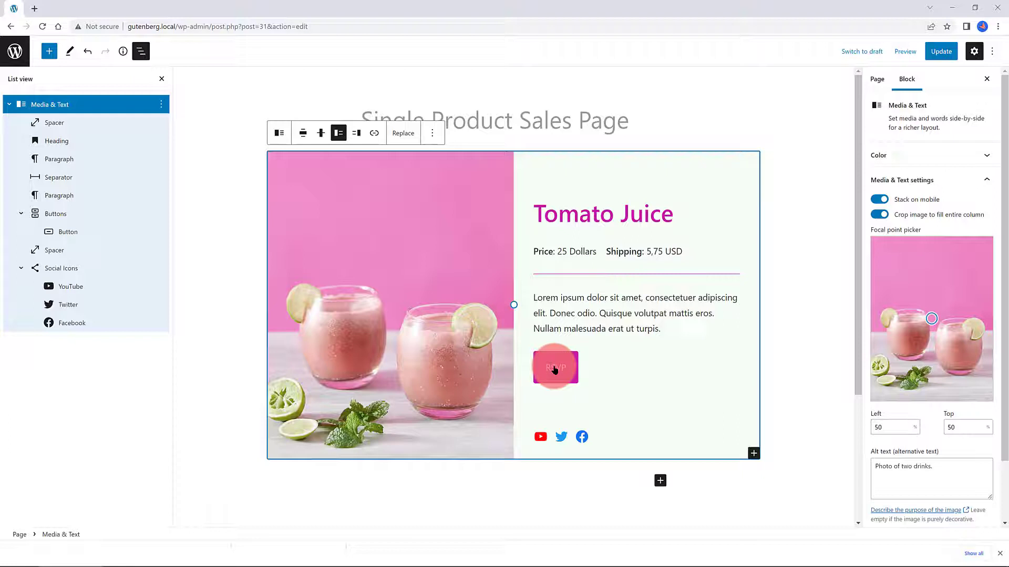
# Replace the RSVP button label with BUY NOW!
pyautogui.click(555, 366)
pyautogui.write('BUY NOW!')
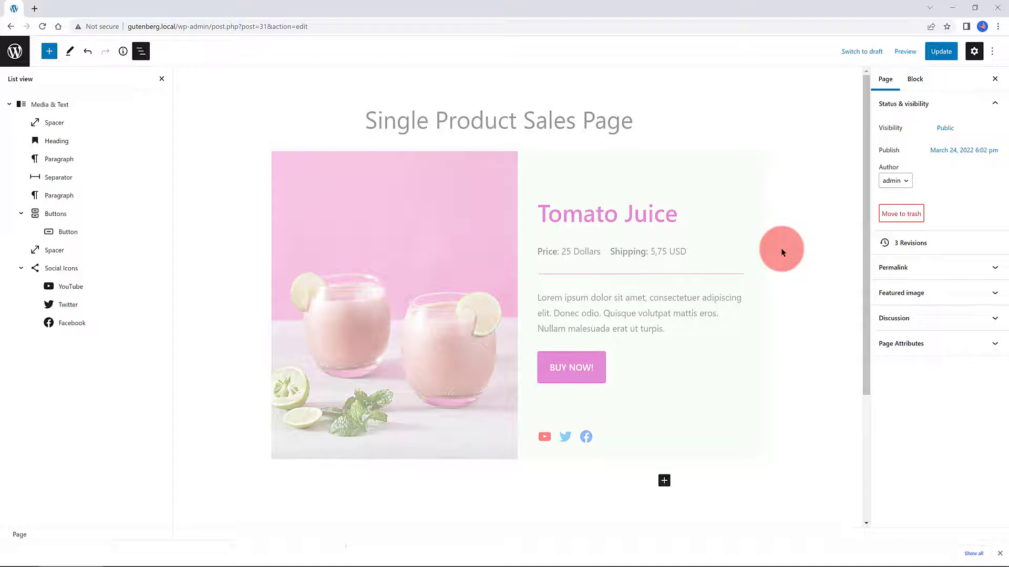
# Insert a 50/50 two-column block below the product and set it to wide alignment.
pyautogui.click(393, 306)
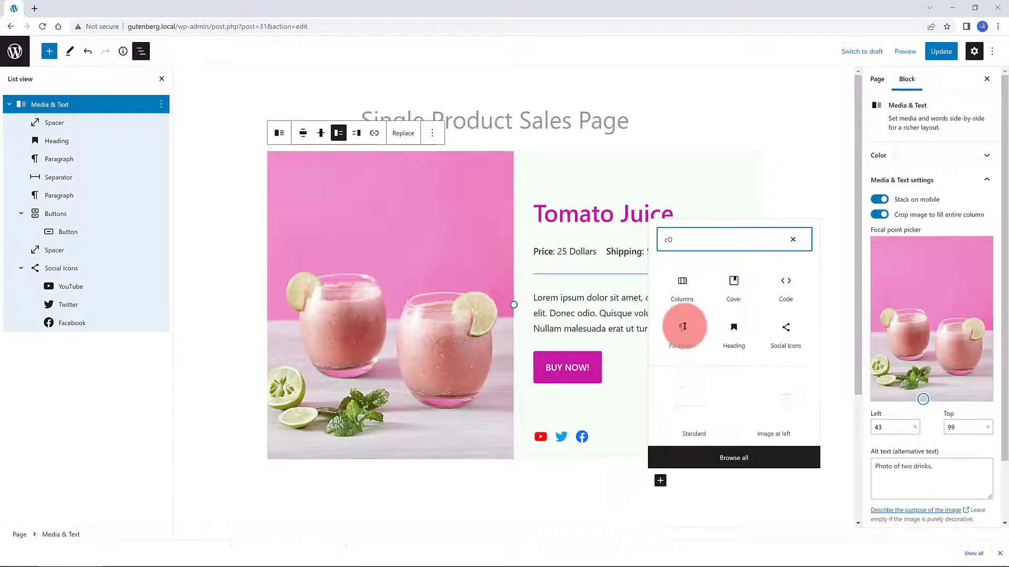
pyautogui.click(681, 286)
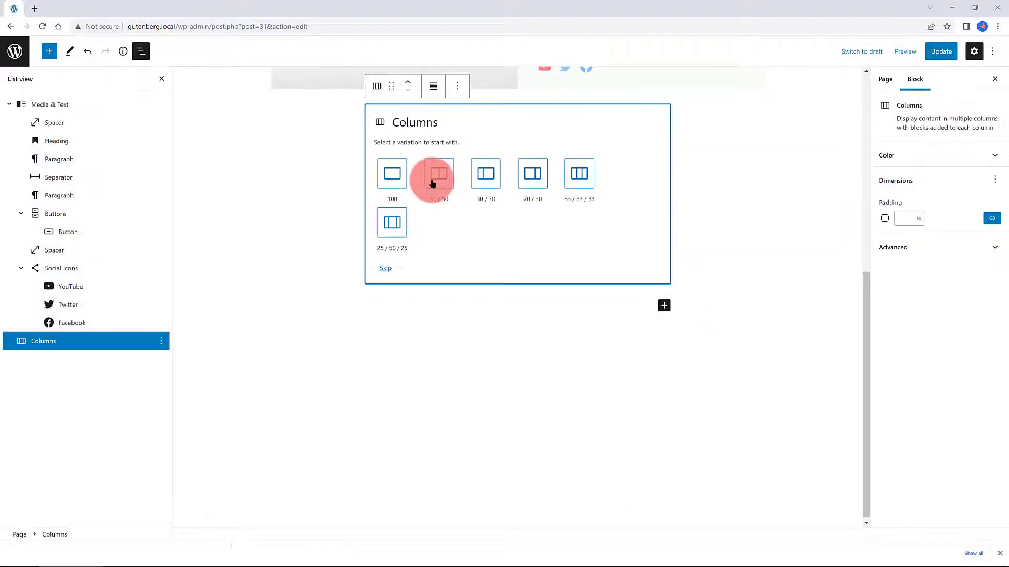
pyautogui.click(431, 174)
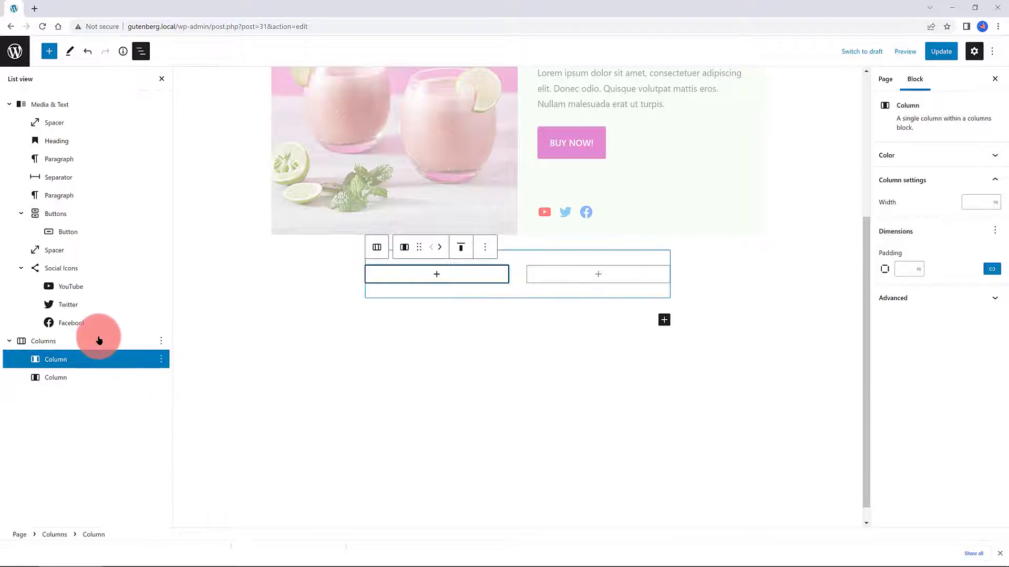
pyautogui.click(43, 341)
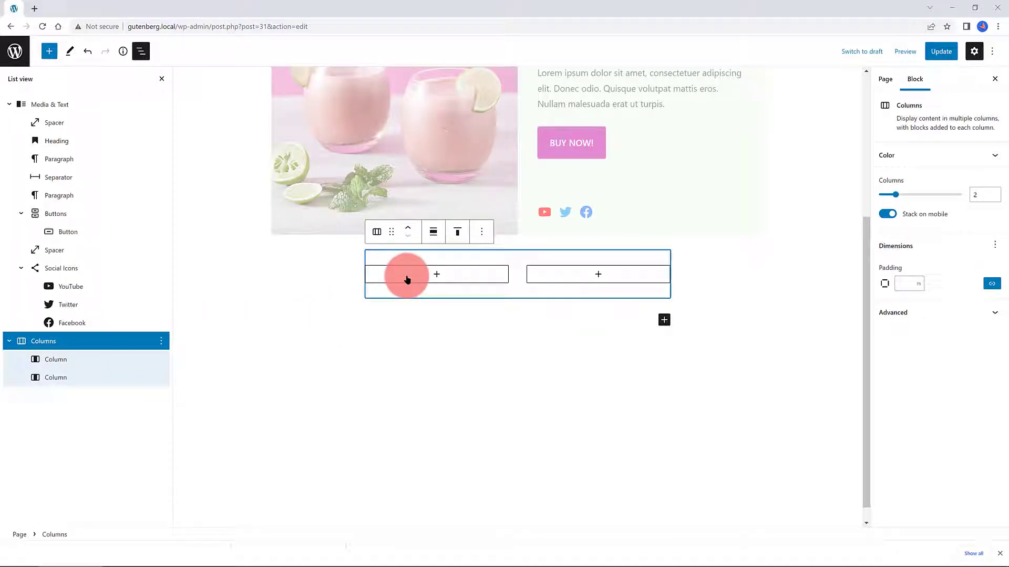
pyautogui.click(433, 232)
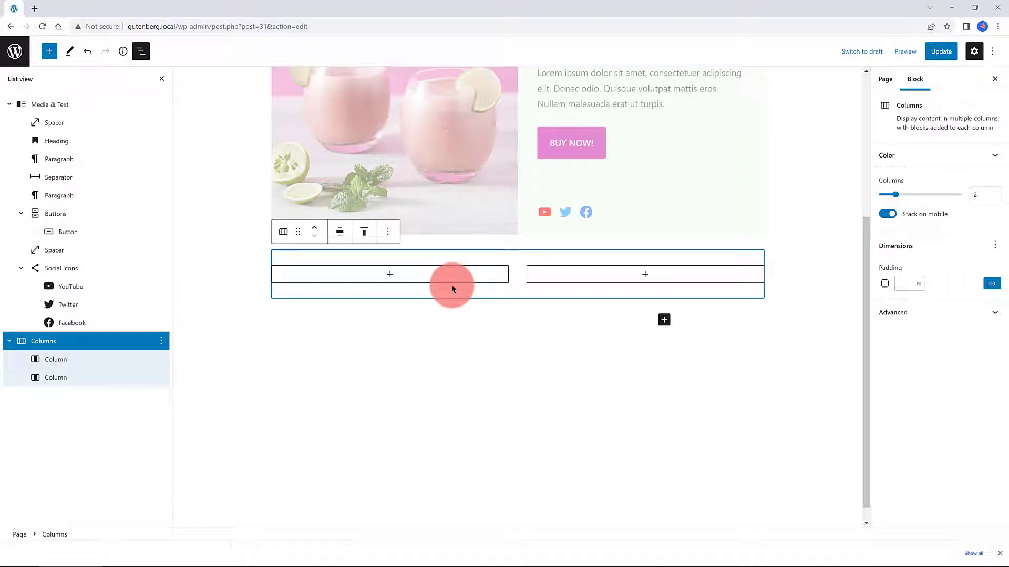
pyautogui.moveTo(962, 160)
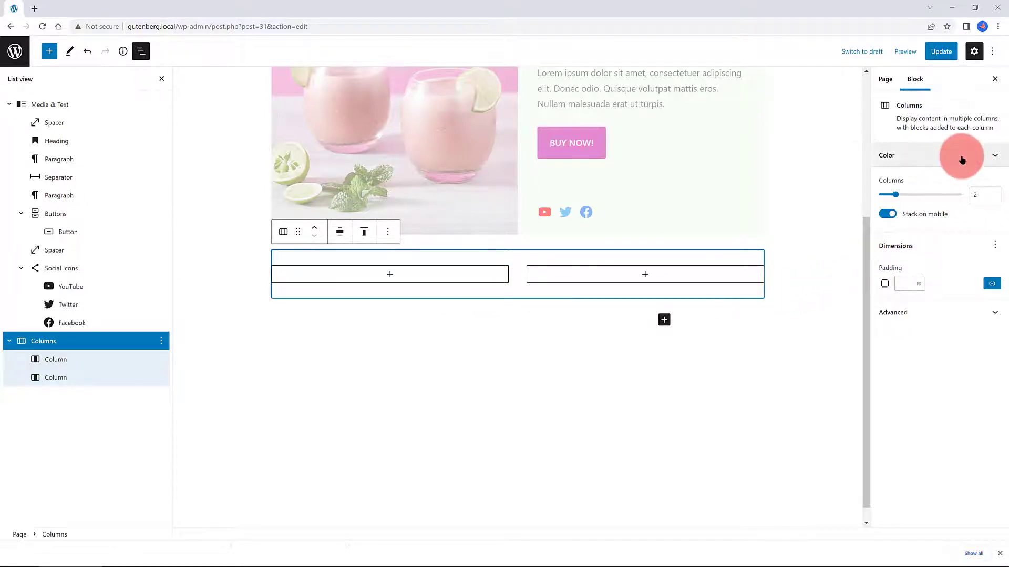
# Give the columns section a pink-to-green gradient background.
pyautogui.click(993, 155)
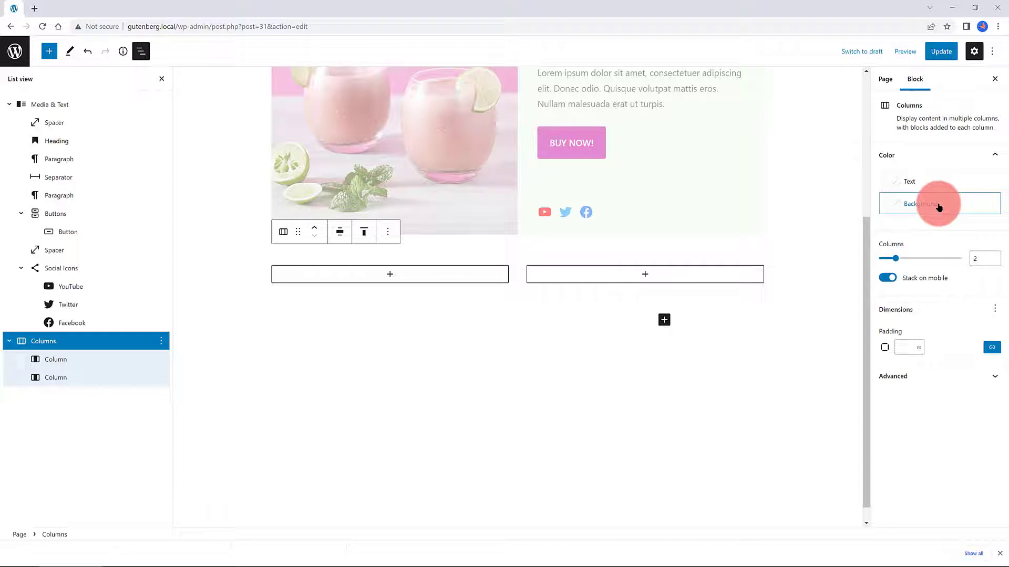
pyautogui.click(939, 203)
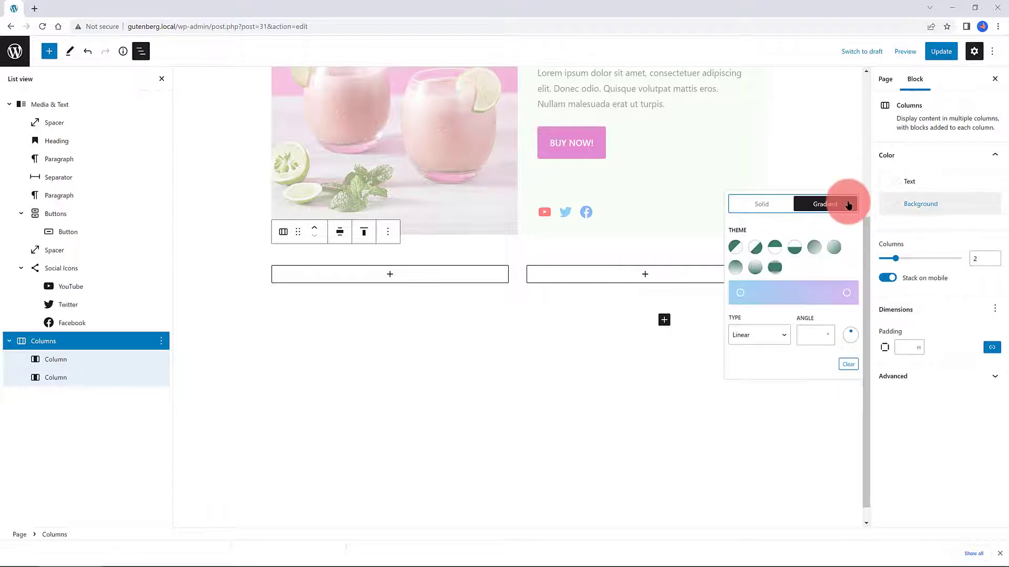
pyautogui.click(734, 247)
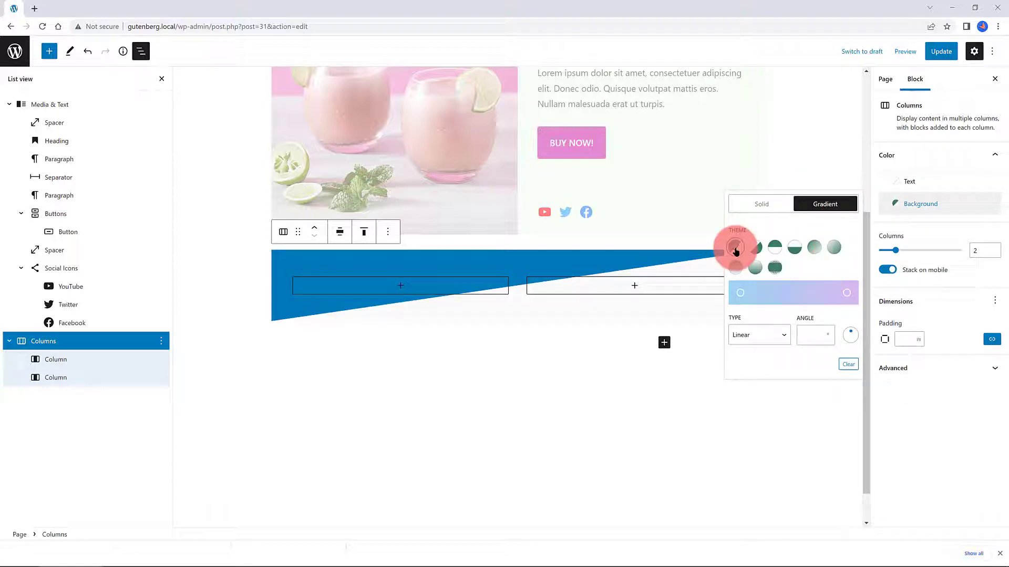
pyautogui.click(740, 292)
pyautogui.write('test')
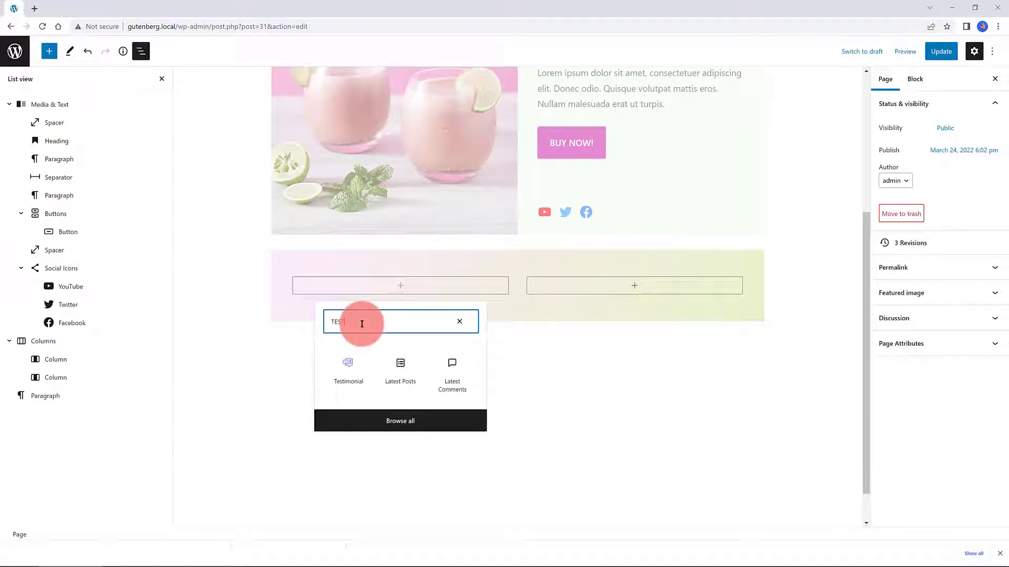
# Insert a testimonial in the left column, remove its avatar and left-align the text.
pyautogui.click(347, 367)
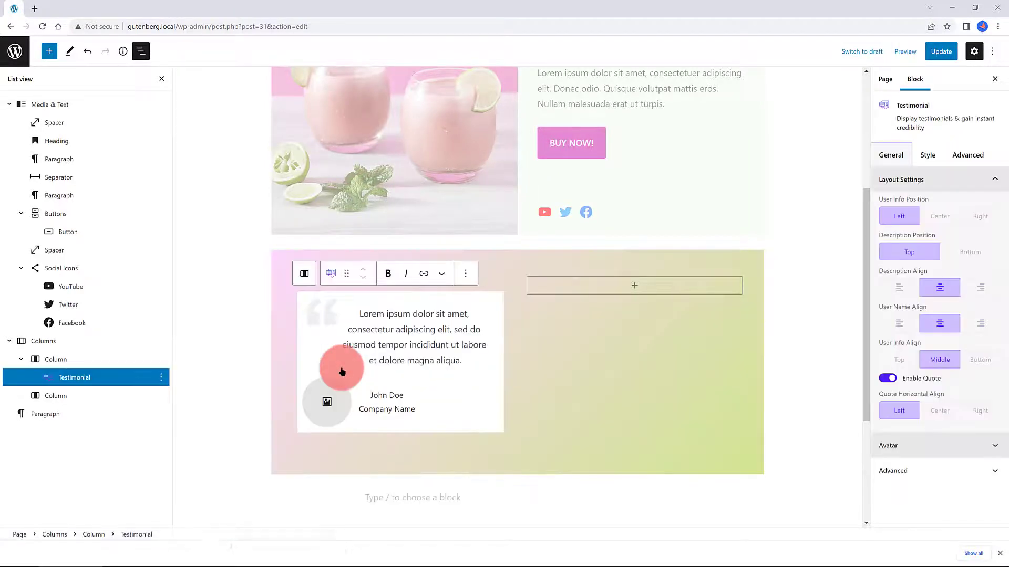
pyautogui.moveTo(354, 416)
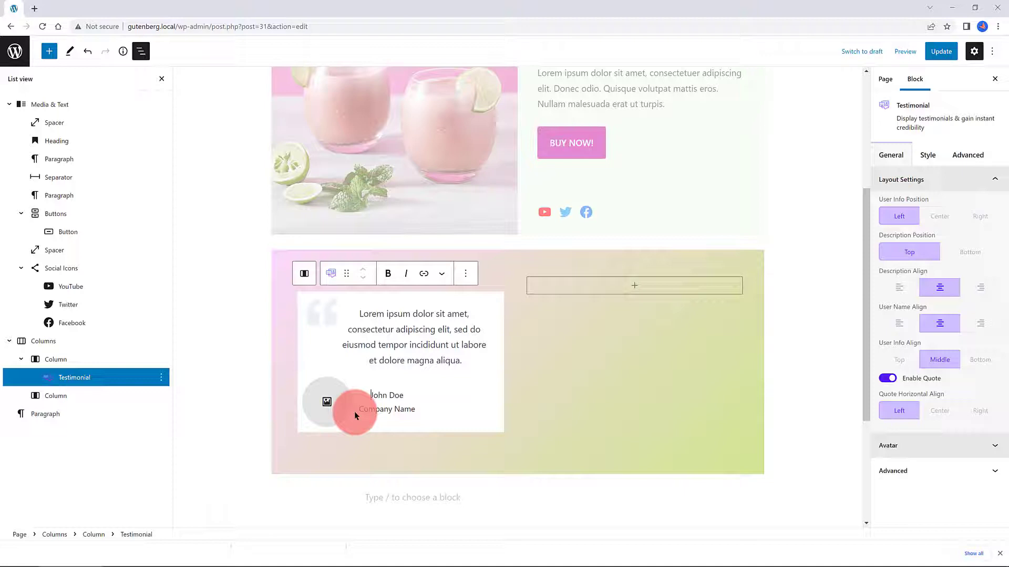
pyautogui.click(931, 444)
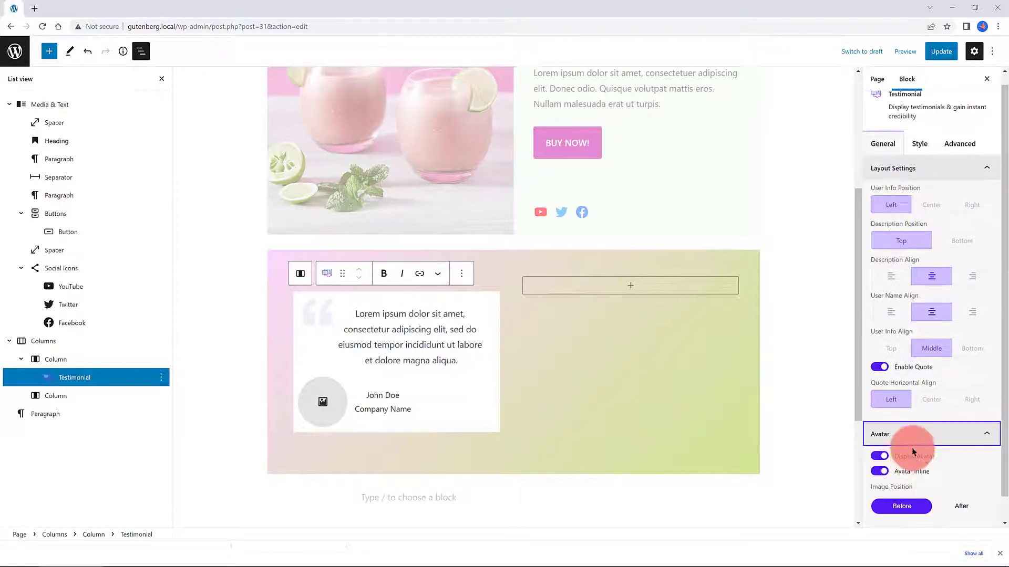
pyautogui.click(877, 455)
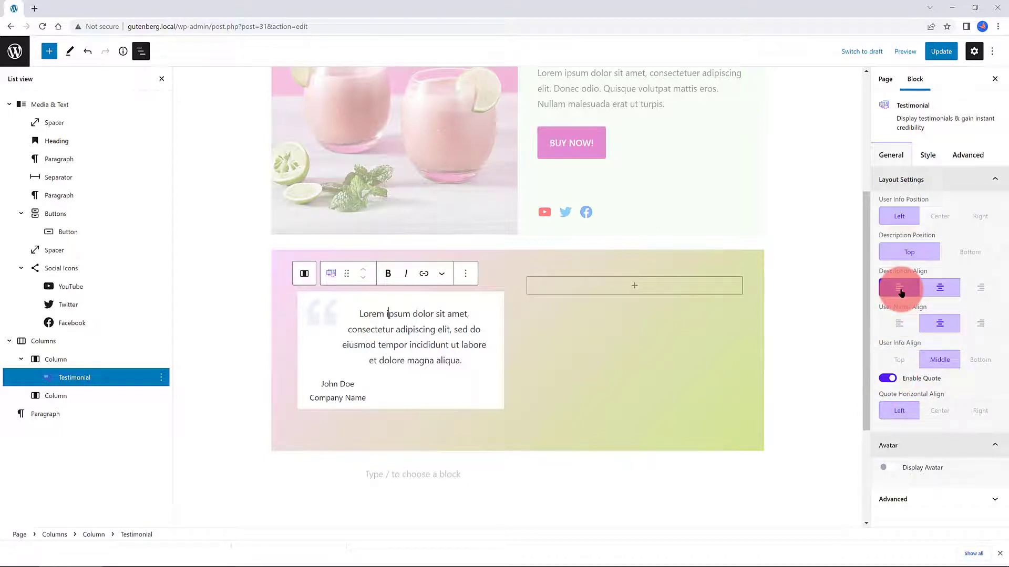
pyautogui.click(899, 288)
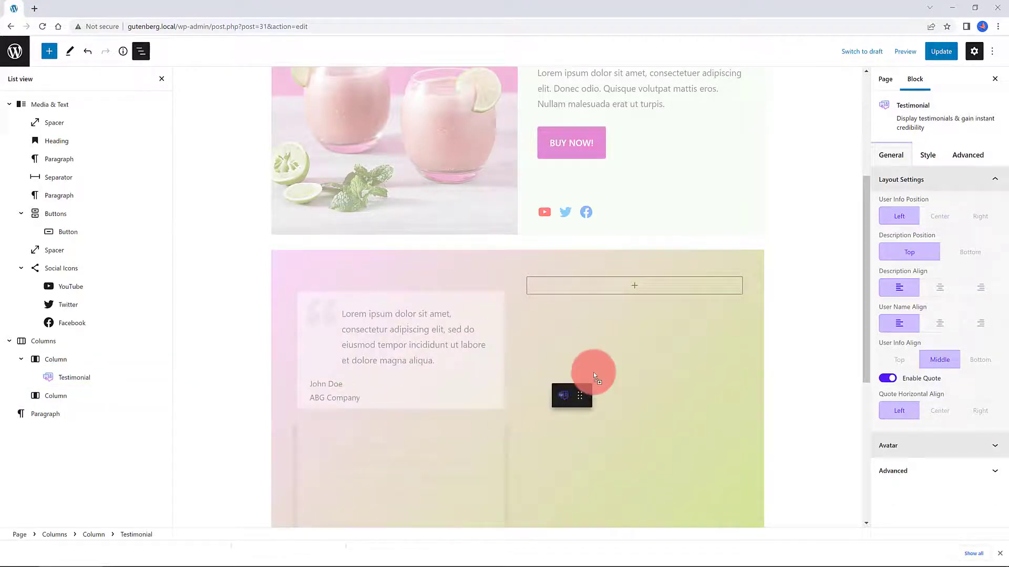
pyautogui.scroll(3)
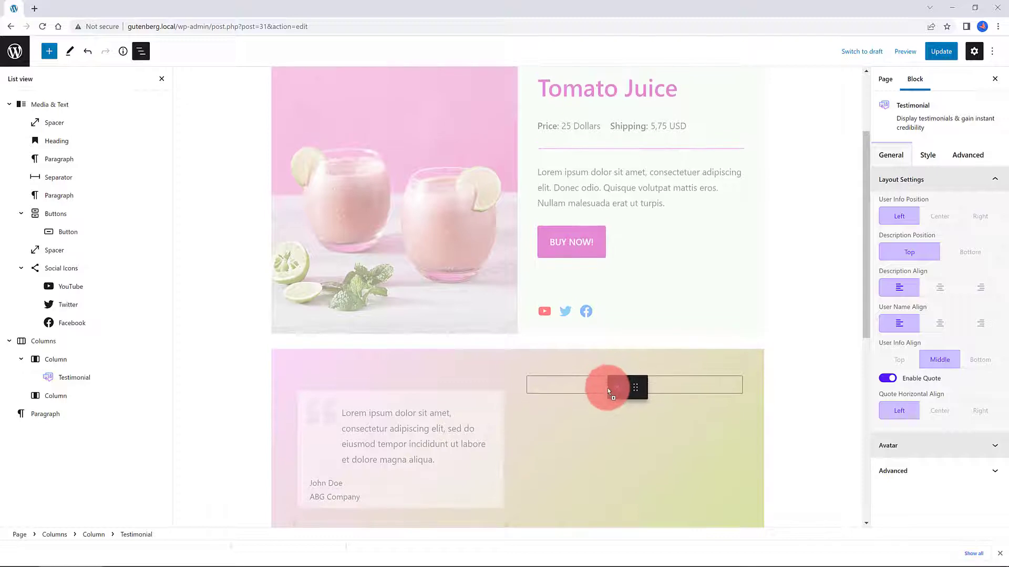
pyautogui.click(608, 385)
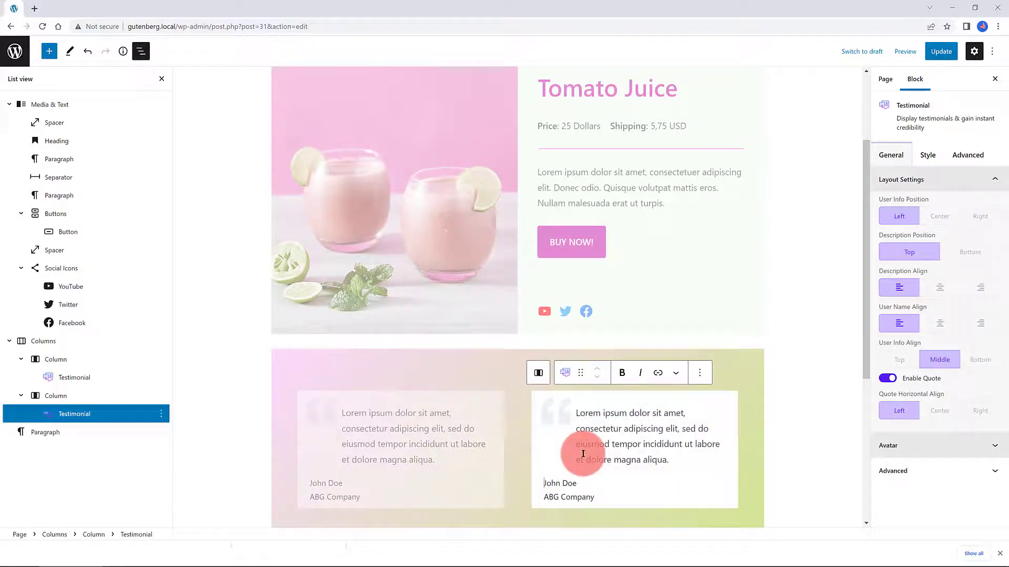
pyautogui.scroll(-3)
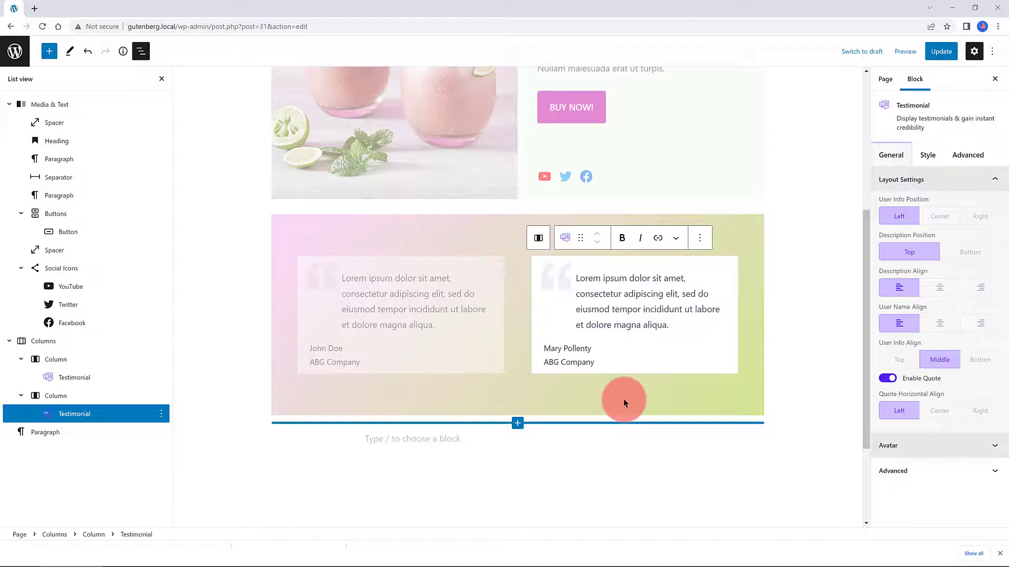
# Preview the page and delete the spacer above the Tomato Juice heading.
pyautogui.click(904, 52)
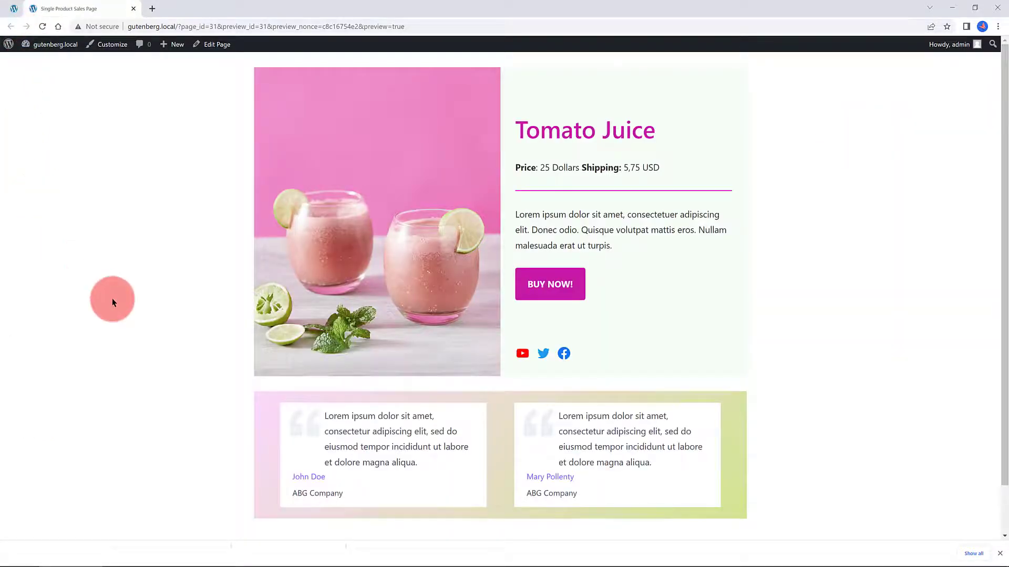
pyautogui.moveTo(151, 305)
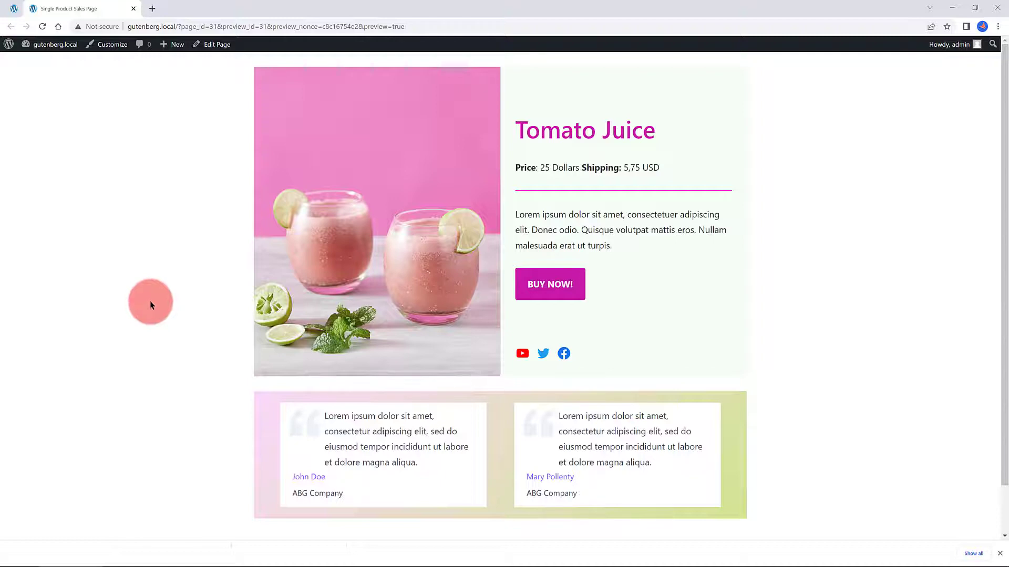
pyautogui.click(215, 44)
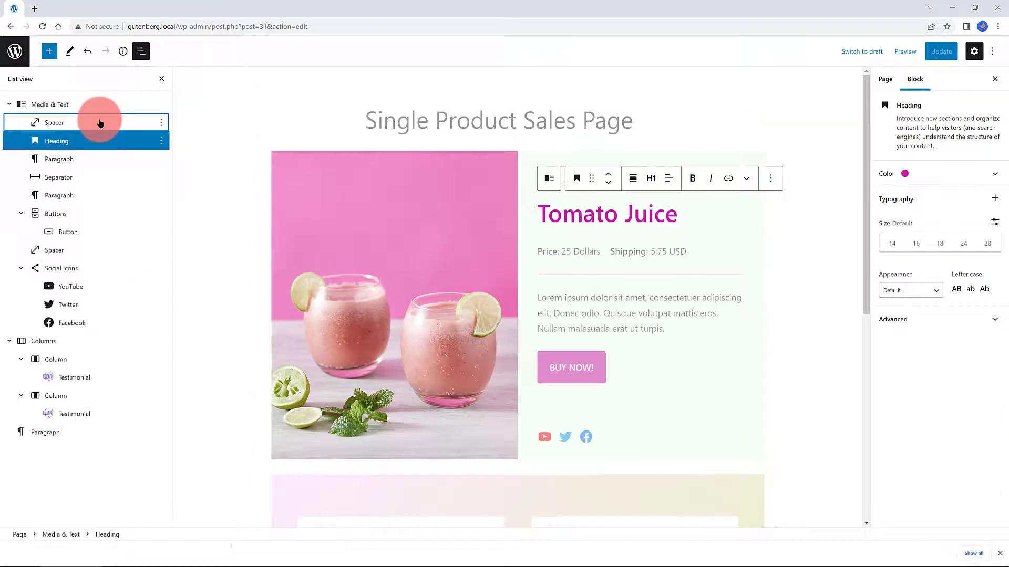
pyautogui.click(160, 123)
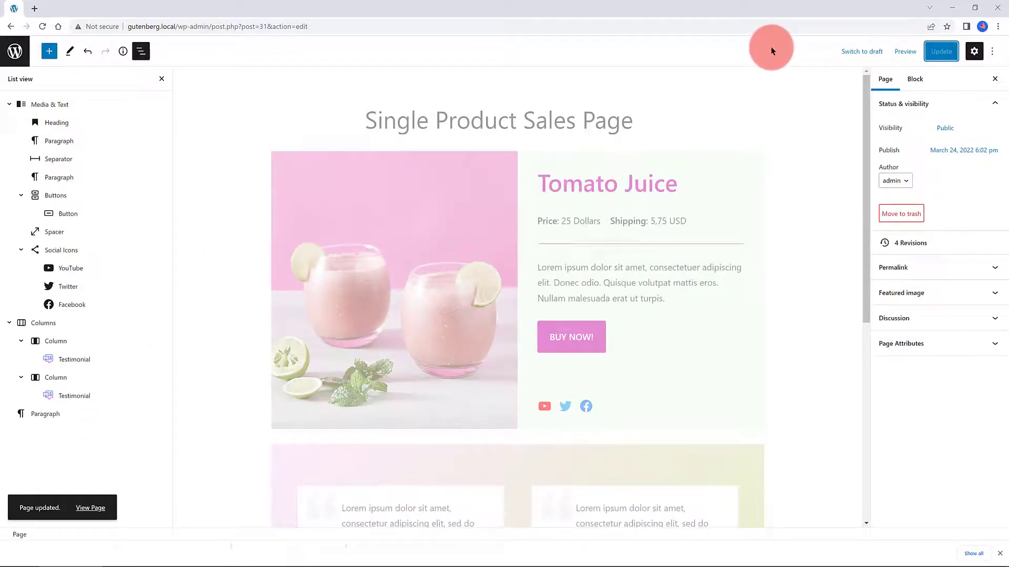
pyautogui.moveTo(476, 167)
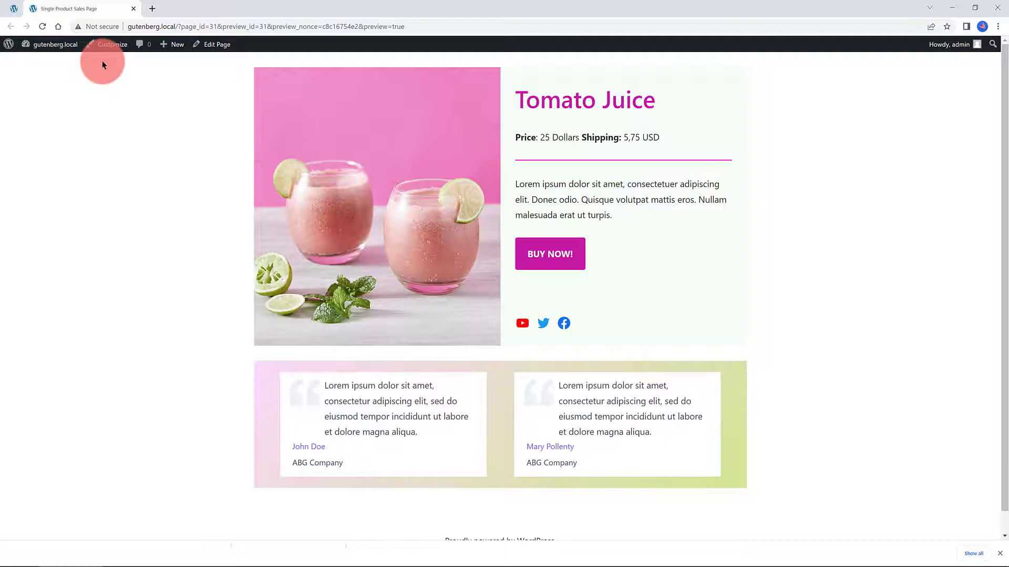
pyautogui.moveTo(270, 216)
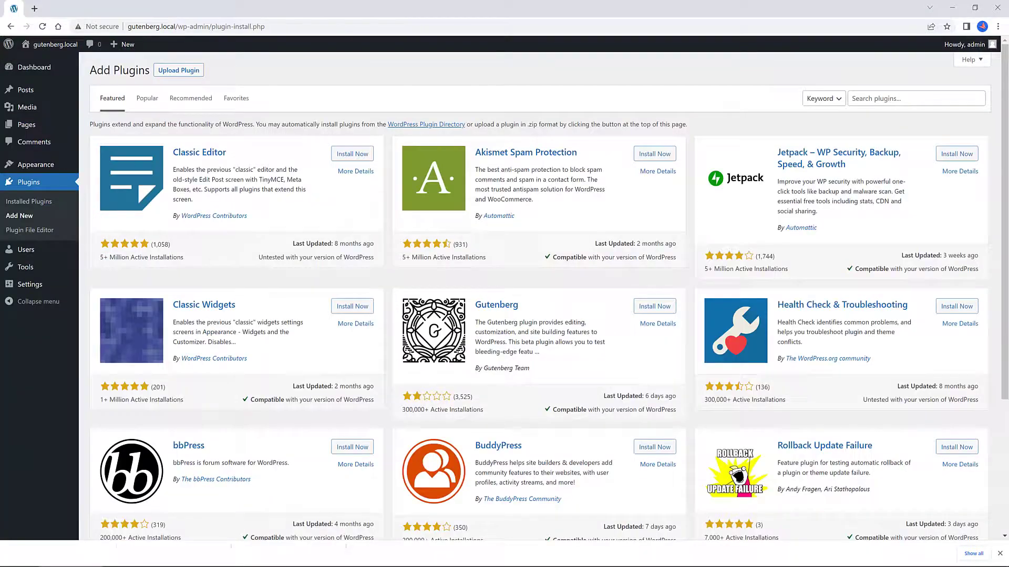
# Search for Accept Stripe Payments and view its credentials and debug settings.
pyautogui.click(914, 98)
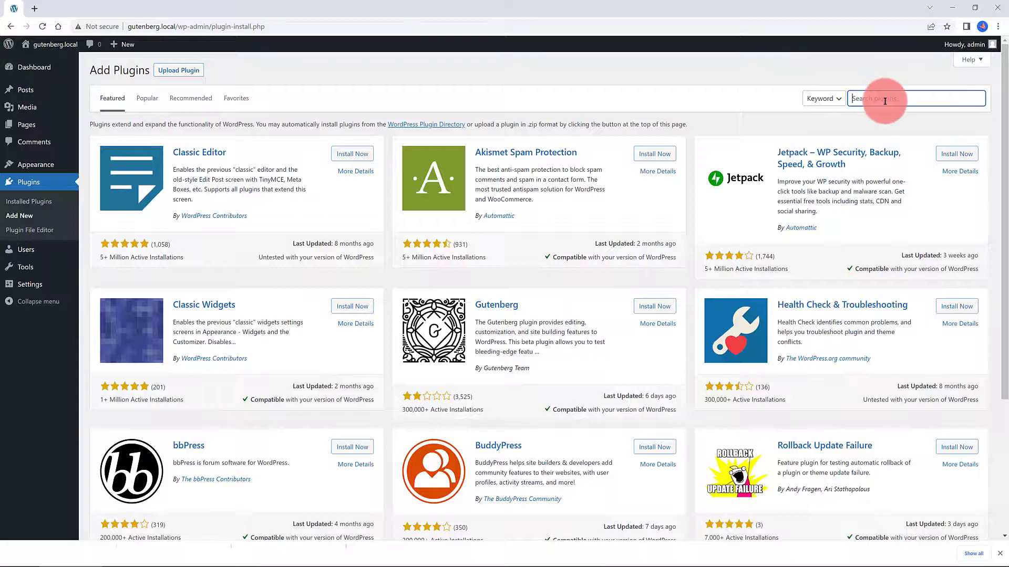
pyautogui.write('Accept Stripe Payments')
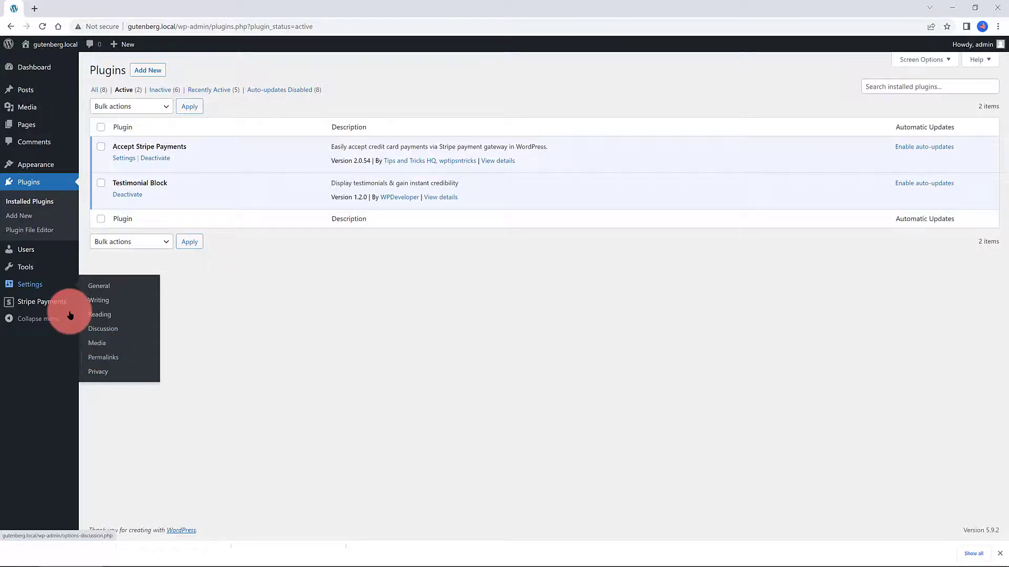
pyautogui.click(44, 302)
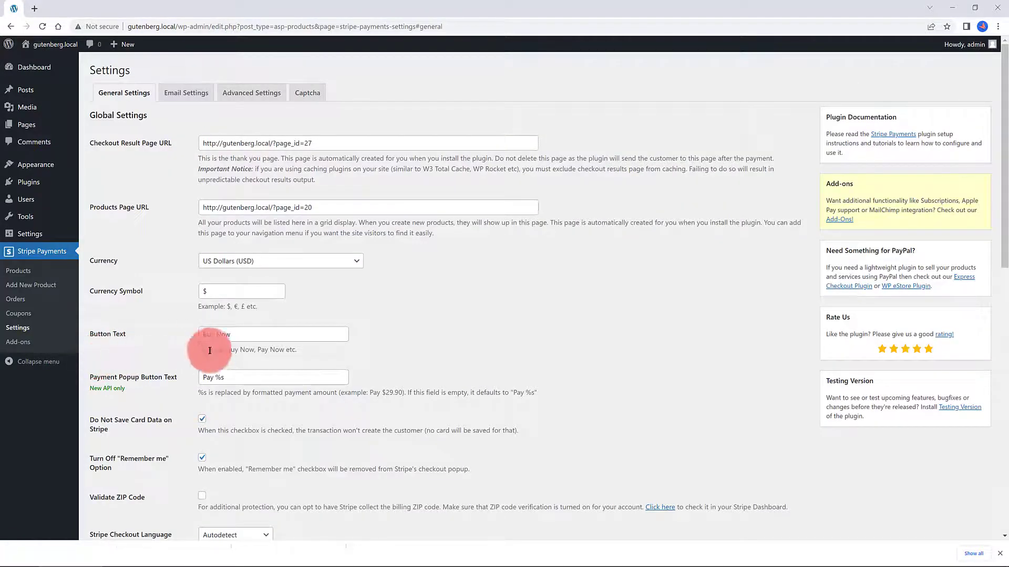
pyautogui.scroll(-3)
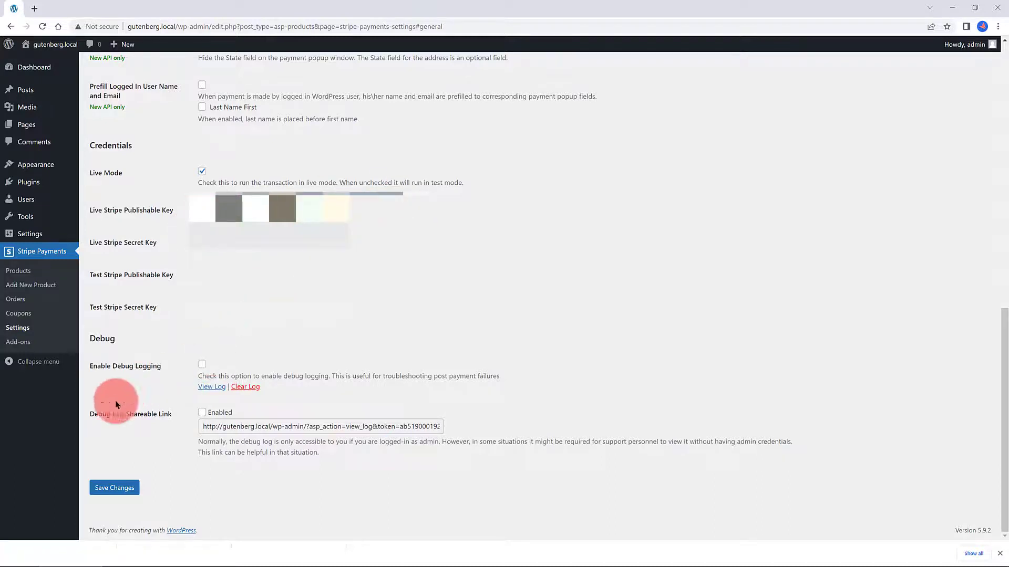
# Open the Tomato Juice Stripe product and copy the Link URL from its Embed Product box.
pyautogui.click(18, 270)
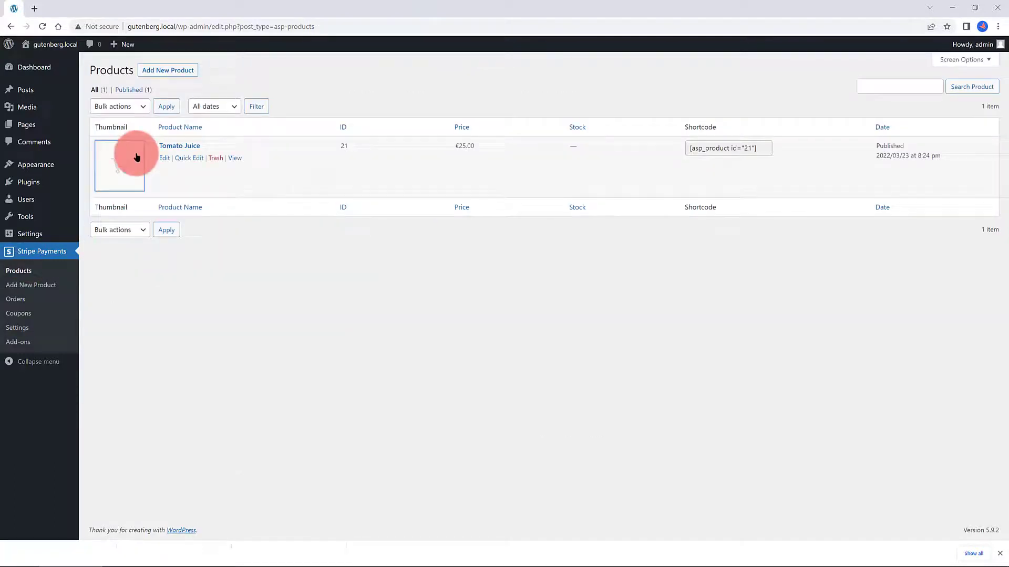
pyautogui.click(164, 158)
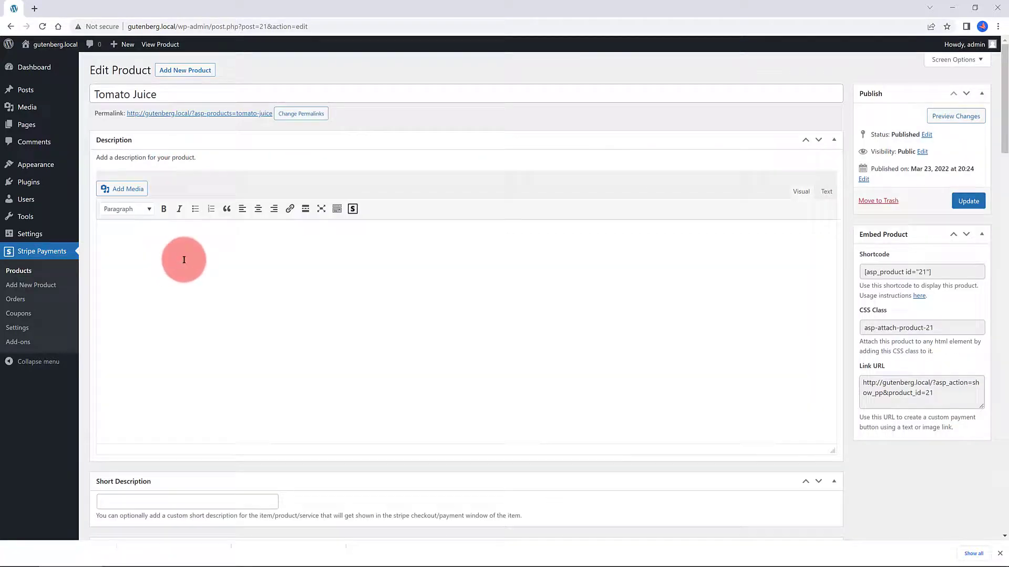
pyautogui.moveTo(249, 258)
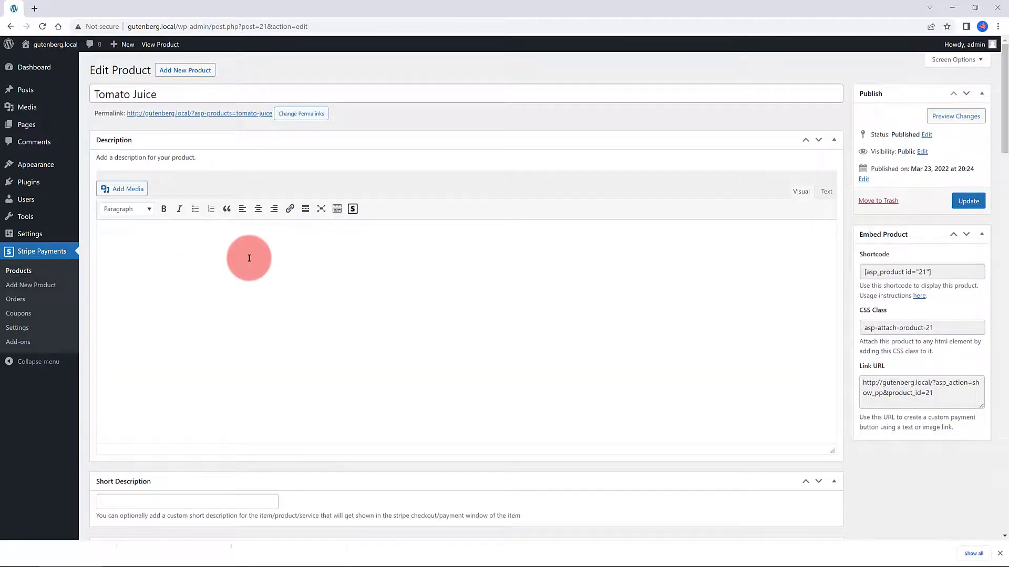
pyautogui.scroll(-3)
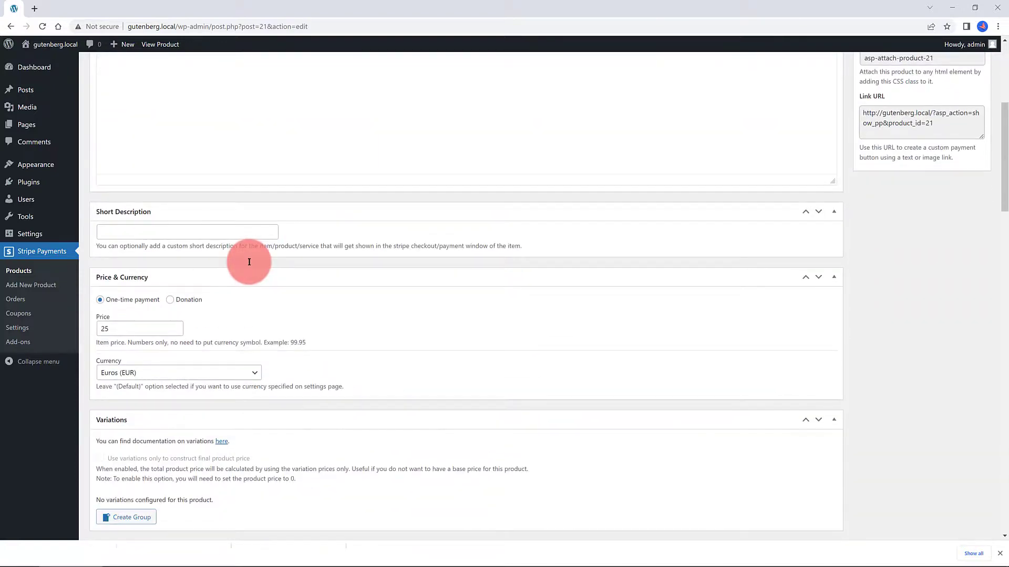
pyautogui.scroll(-3)
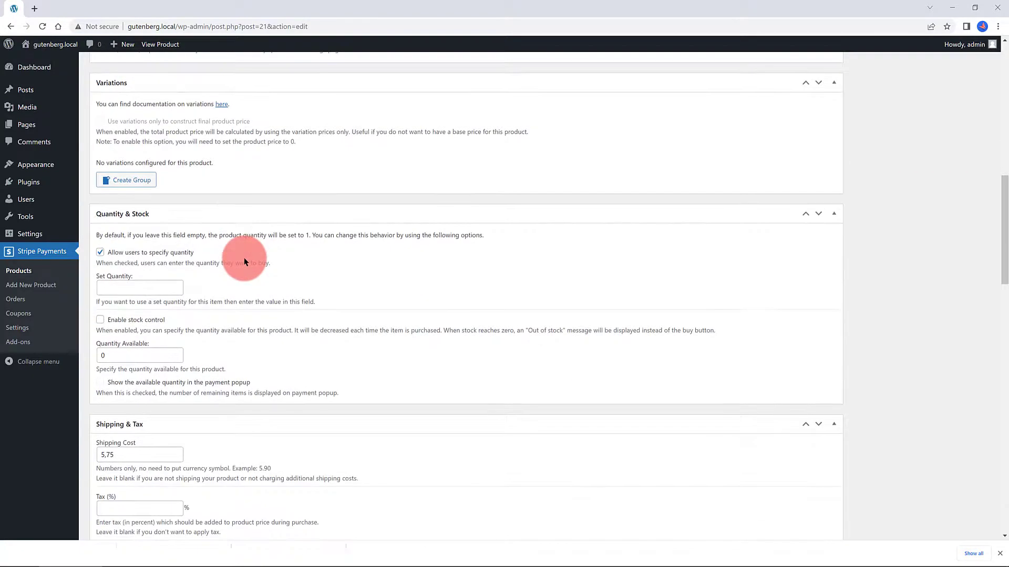
pyautogui.scroll(-3)
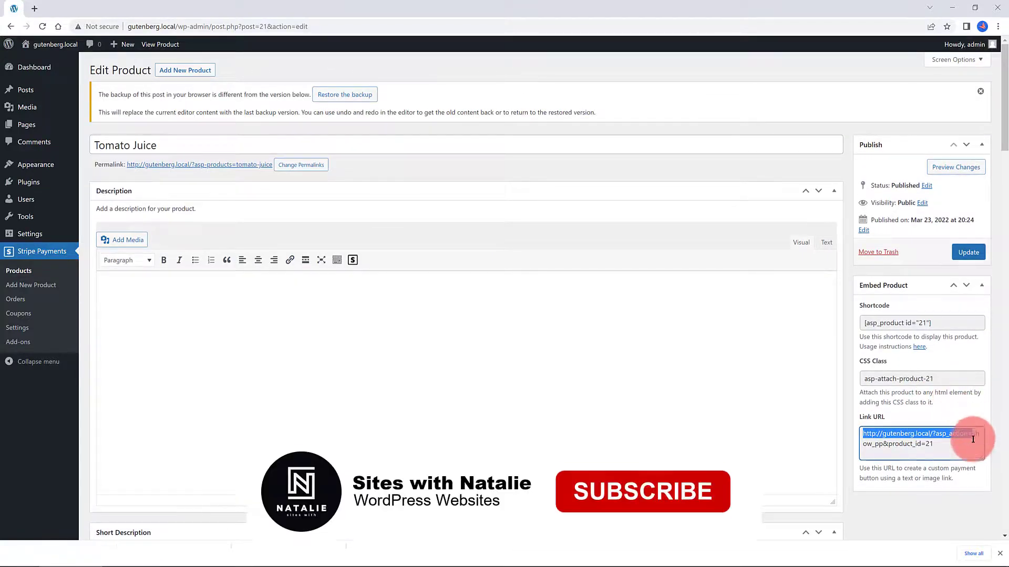
pyautogui.rightClick(921, 381)
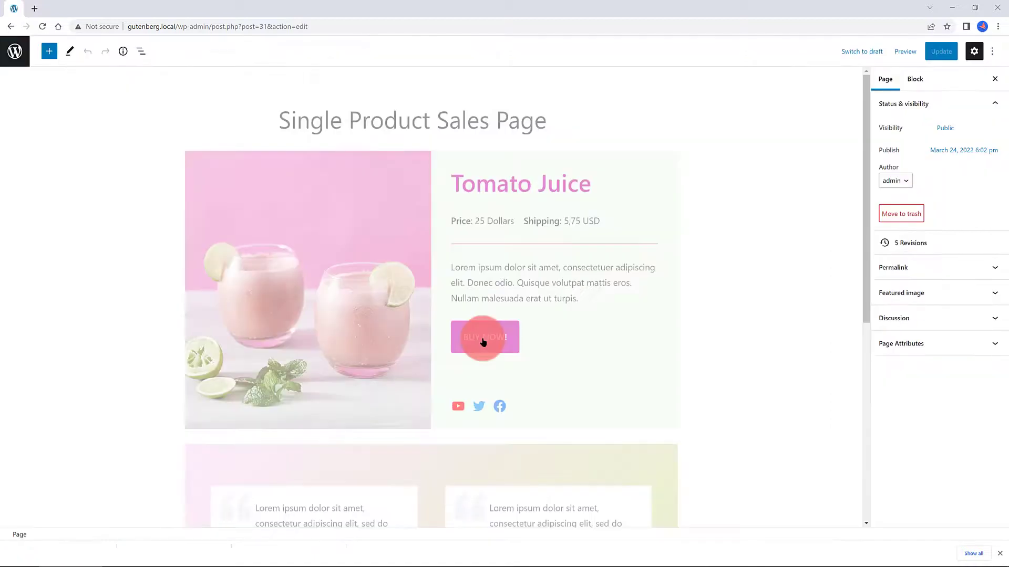
# Set the copied Tomato Juice payment popup URL as the BUY NOW! button's link.
pyautogui.click(485, 336)
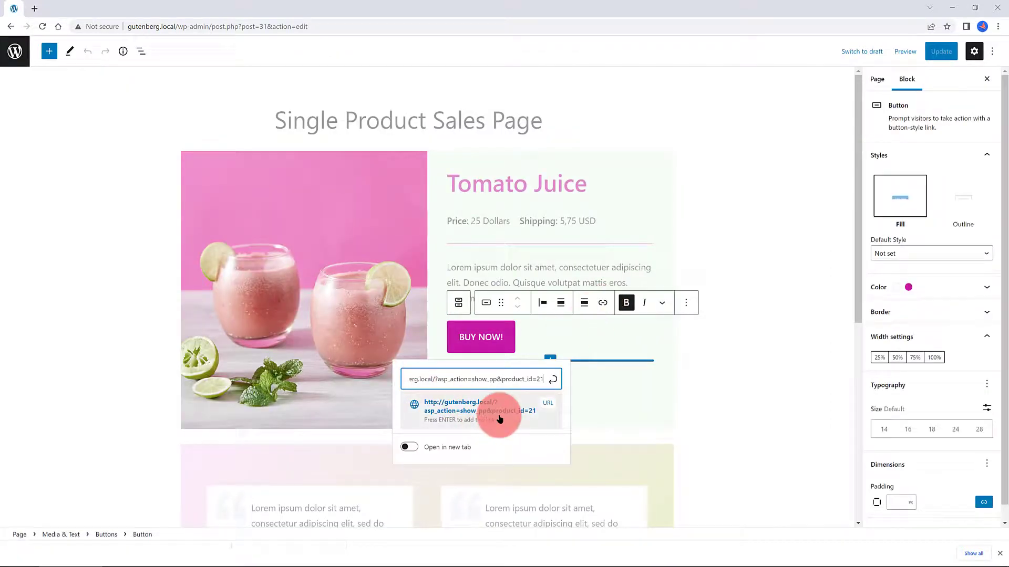
pyautogui.click(501, 415)
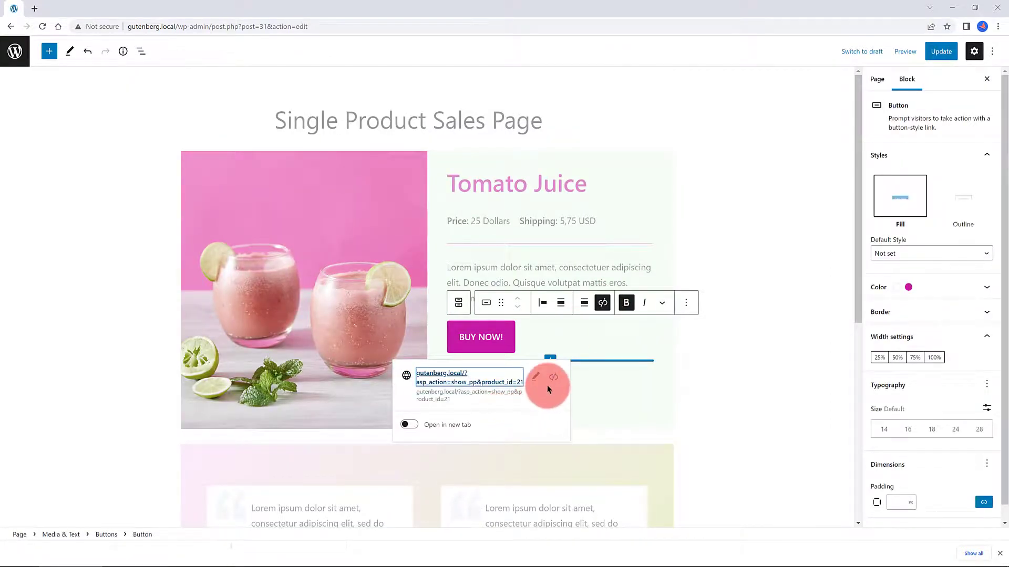
pyautogui.click(940, 51)
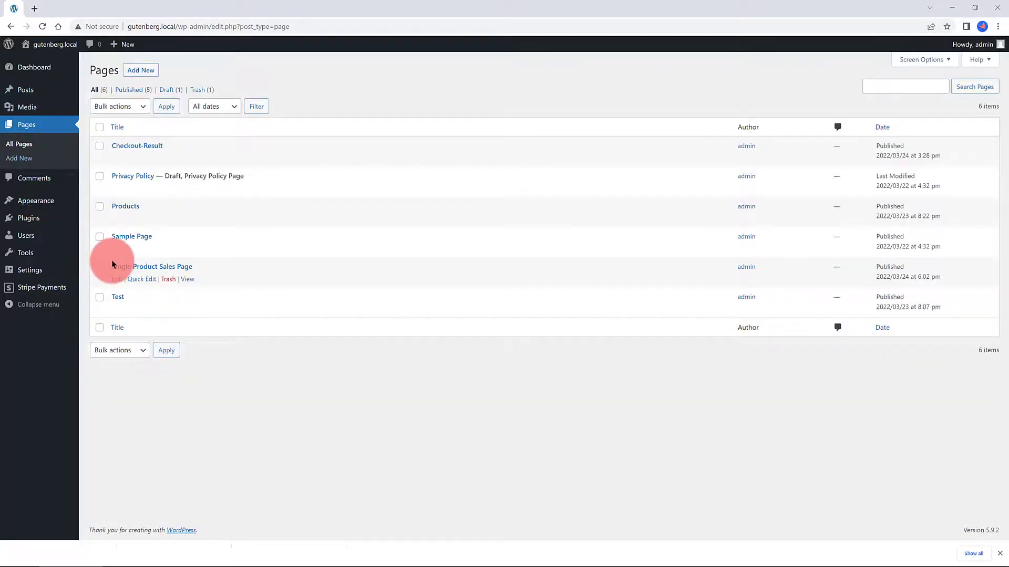
# View the live Single Product Sales Page, test the Tomato Juice checkout popup, then close it.
pyautogui.click(168, 279)
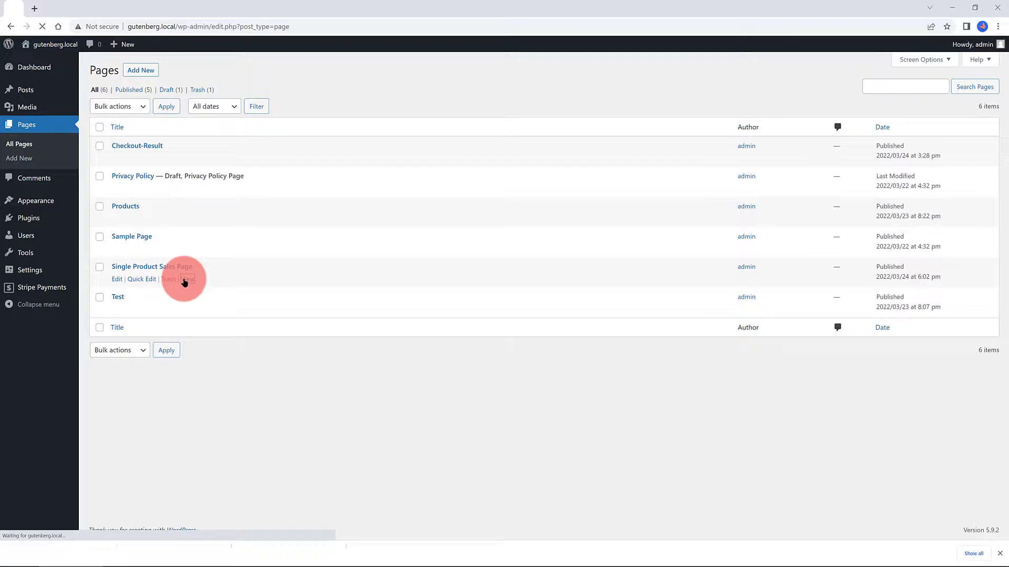
pyautogui.click(187, 279)
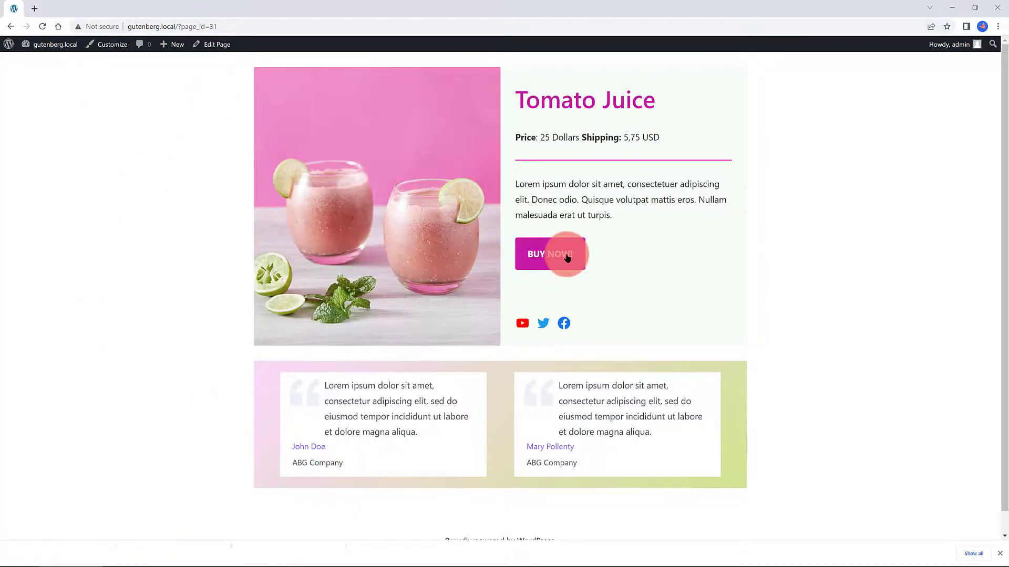
pyautogui.click(550, 253)
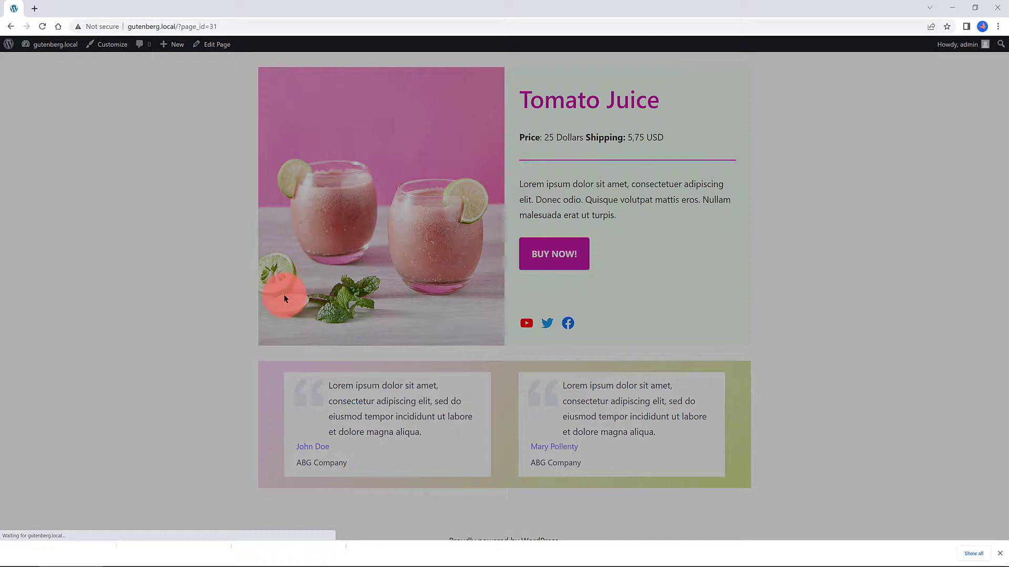
pyautogui.click(553, 253)
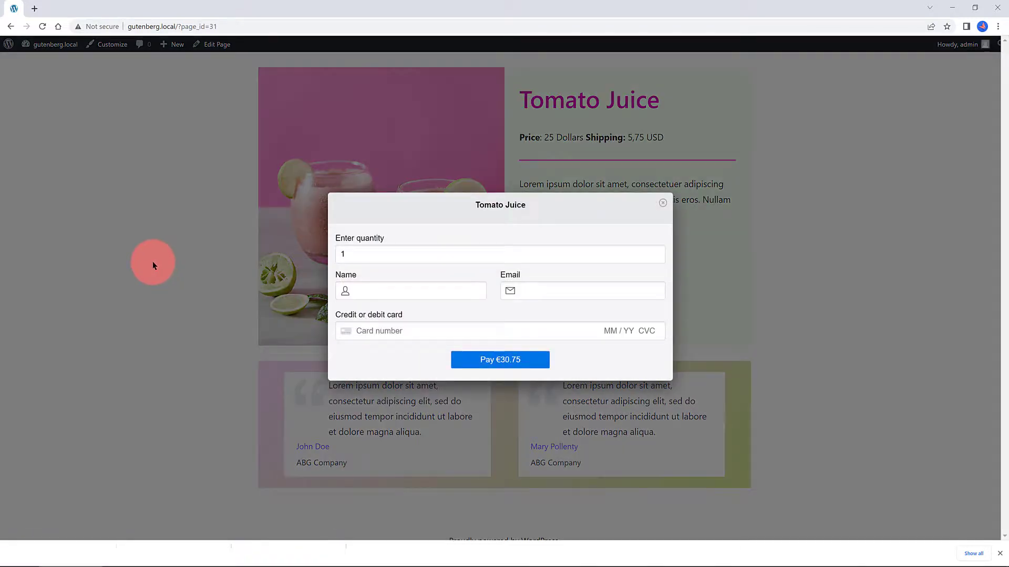
pyautogui.click(499, 254)
pyautogui.write('4')
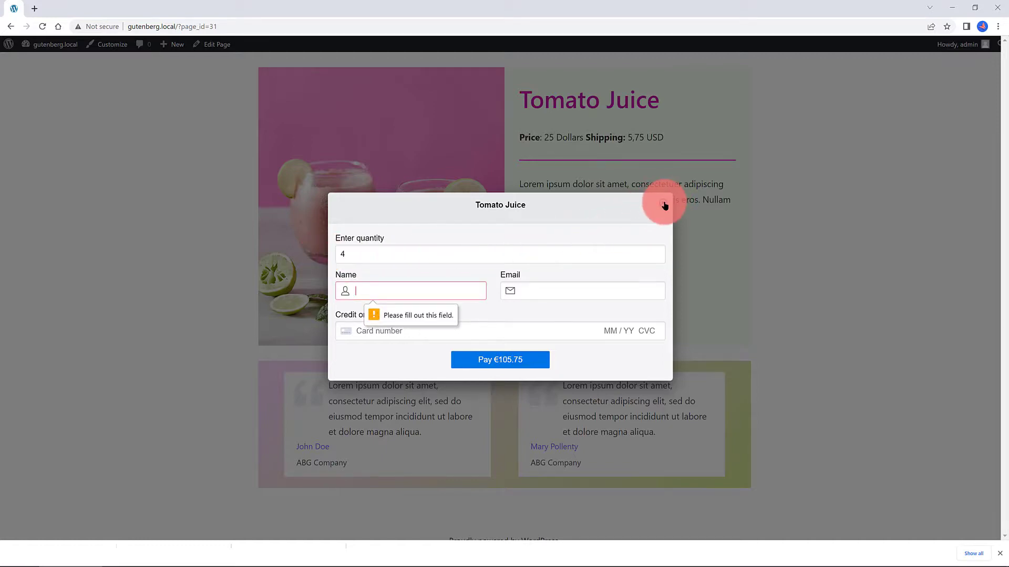
pyautogui.click(664, 205)
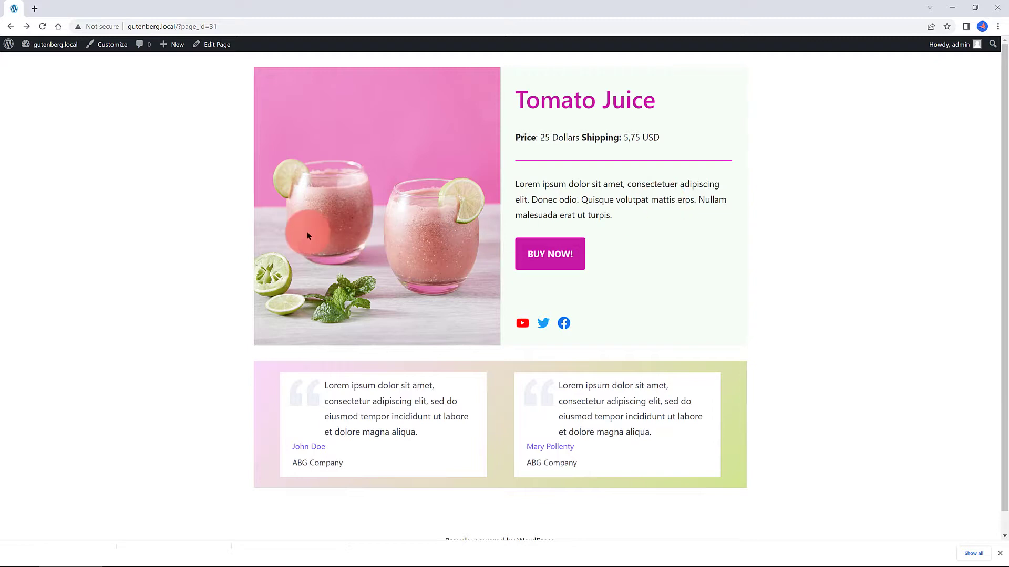